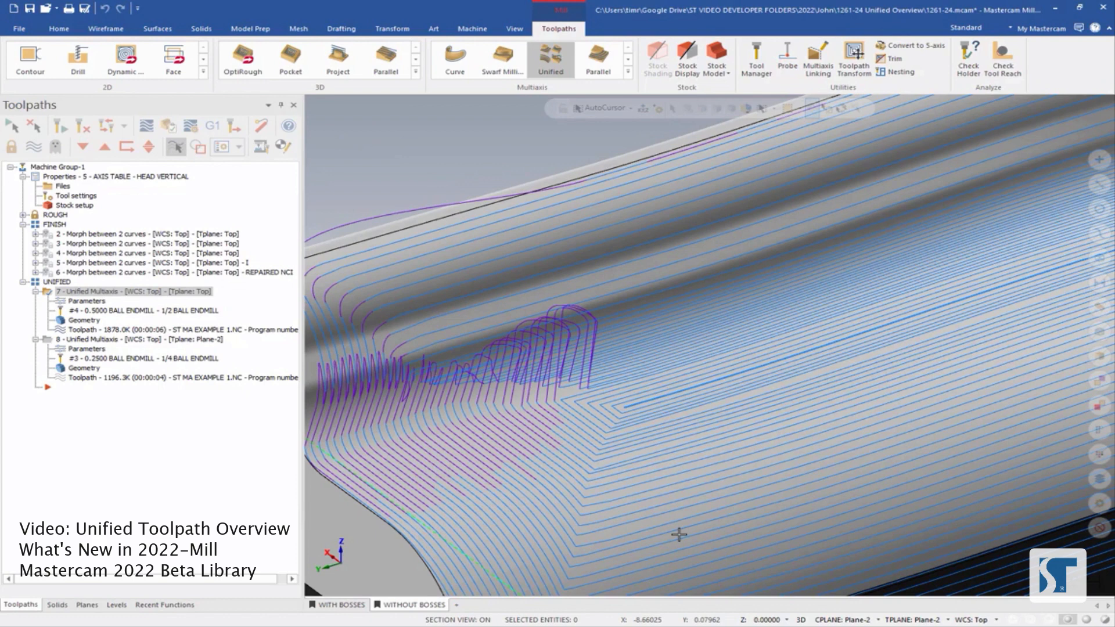
mouse_move(646, 438)
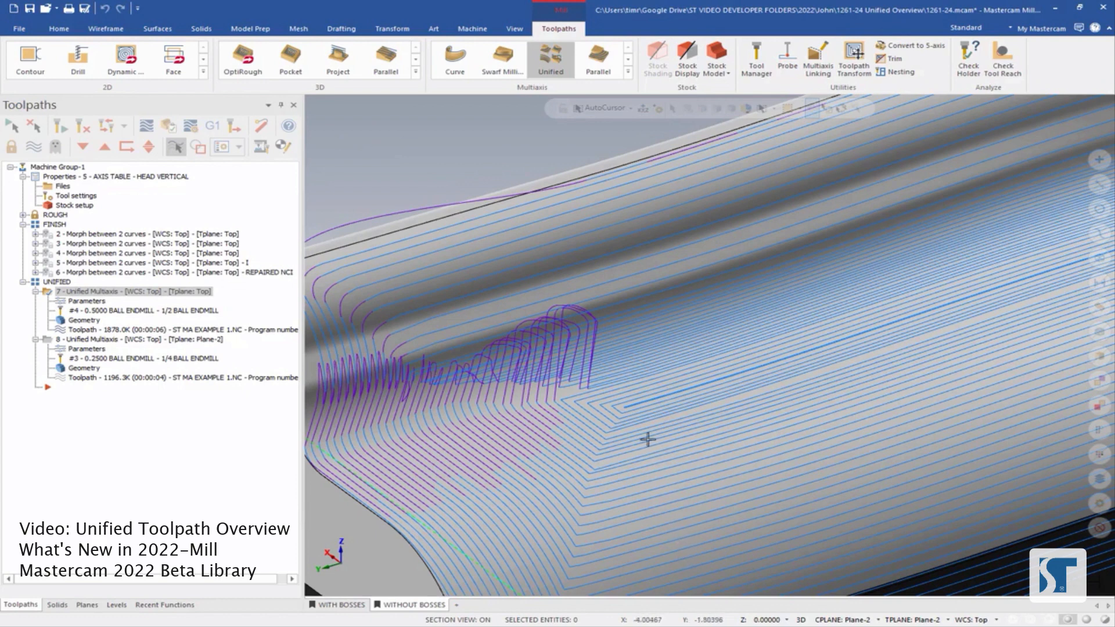
mouse_move(741, 372)
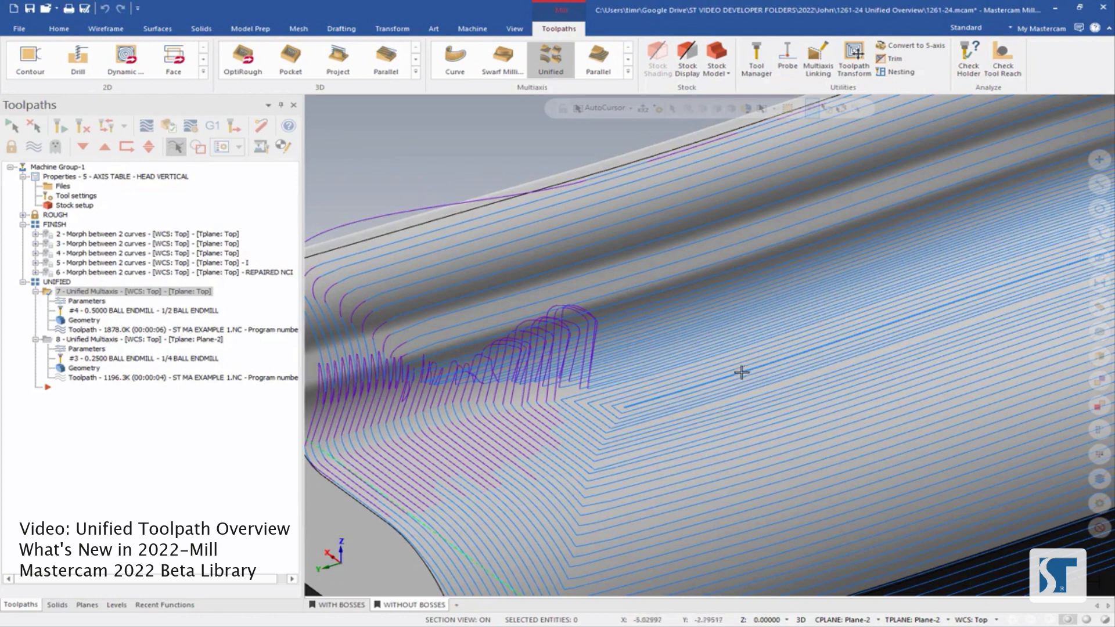
mouse_move(522, 375)
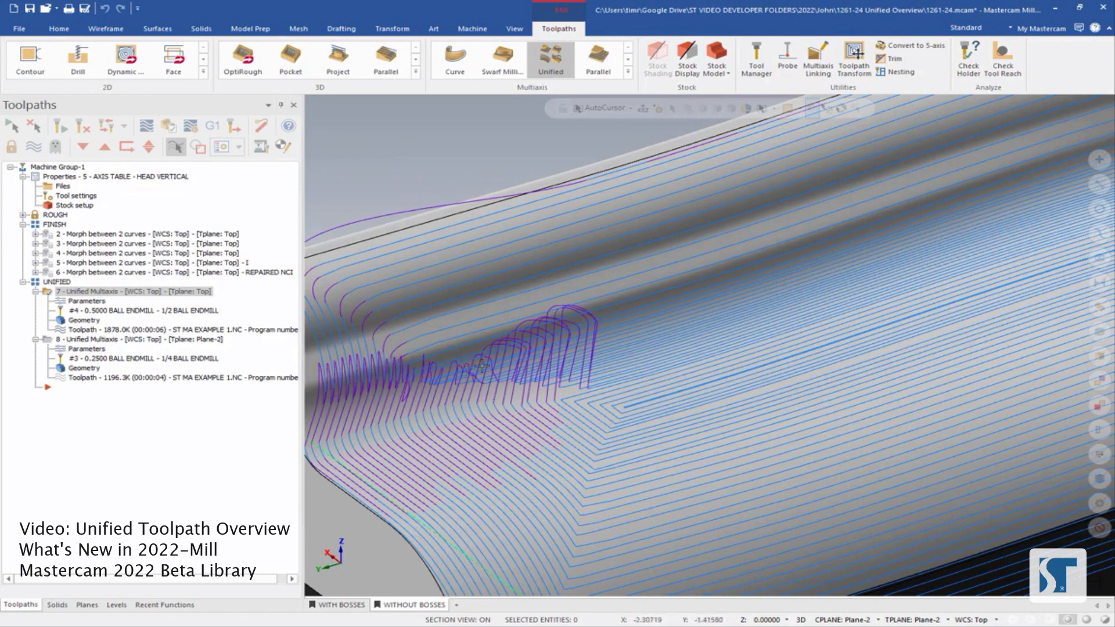
mouse_move(468, 358)
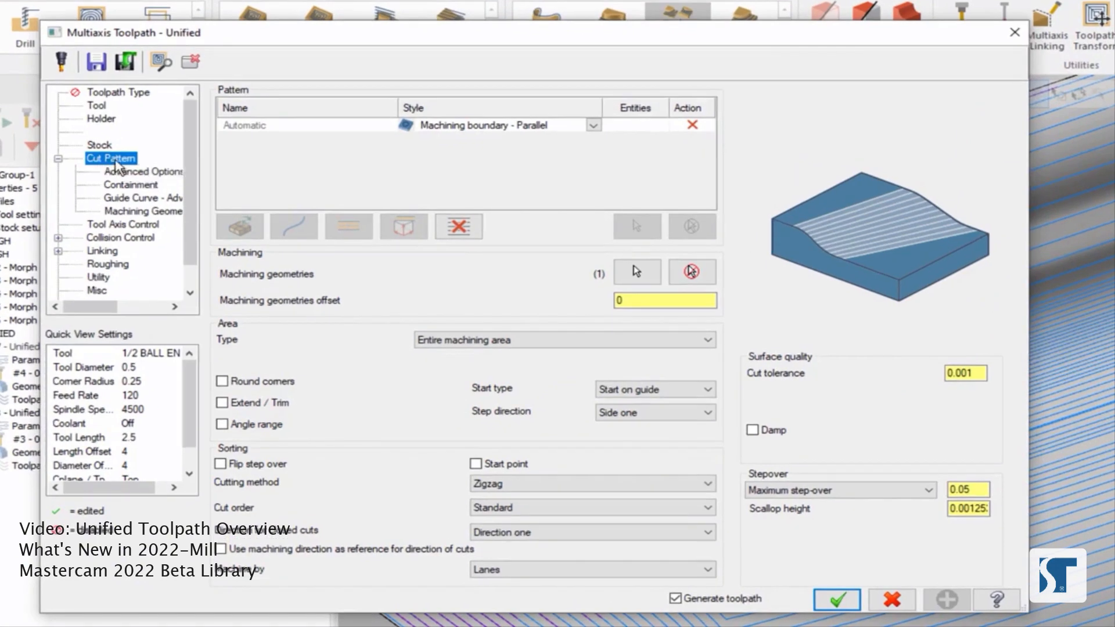
mouse_move(399, 170)
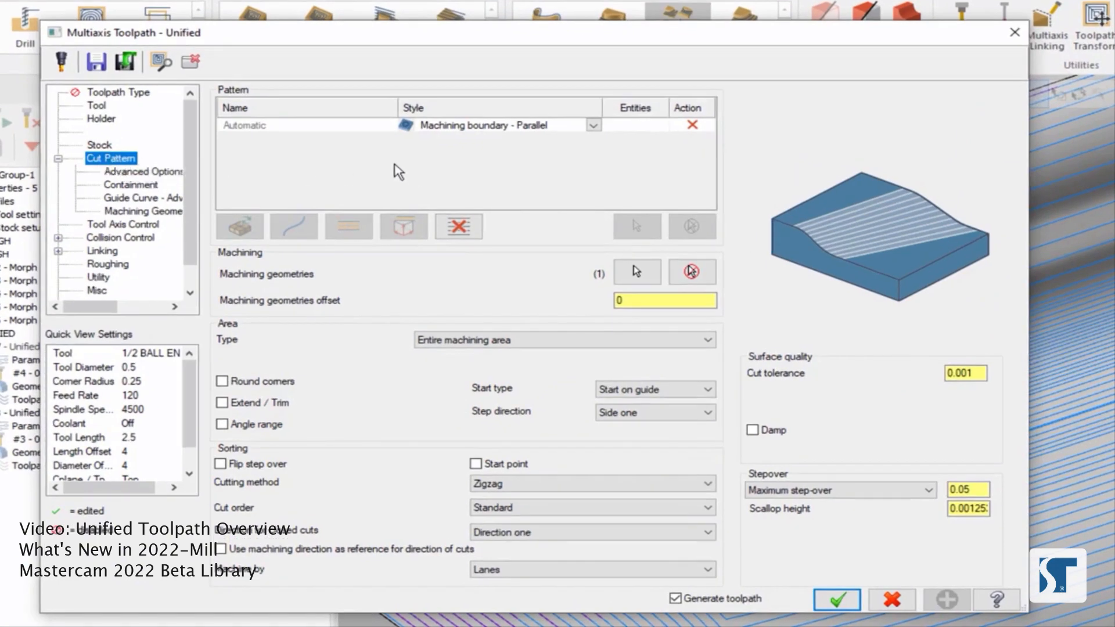
mouse_move(565, 139)
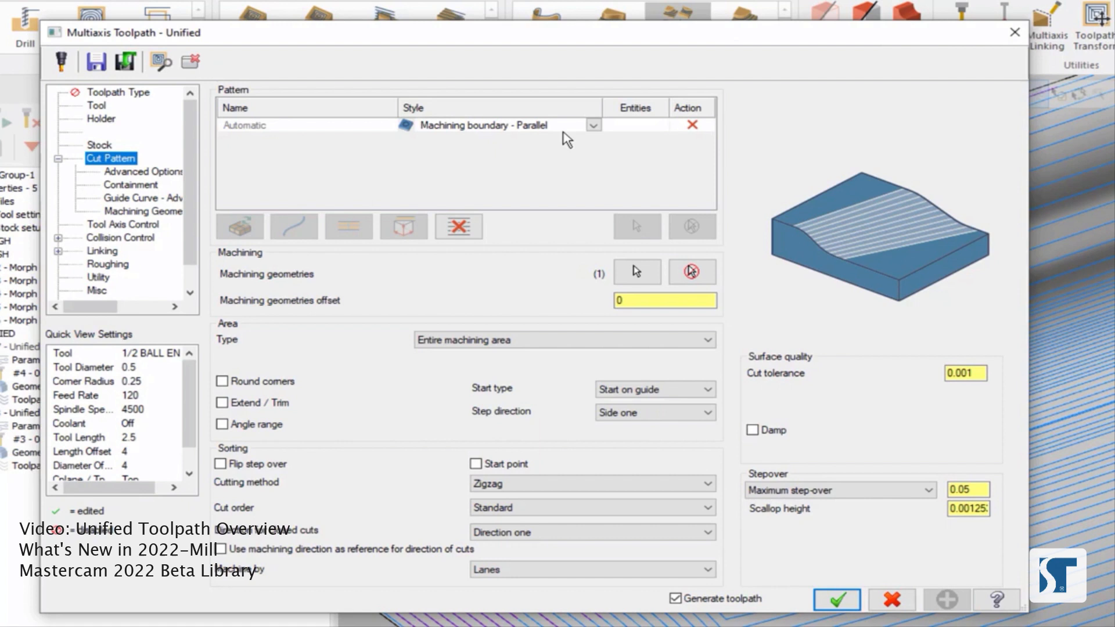
mouse_move(570, 125)
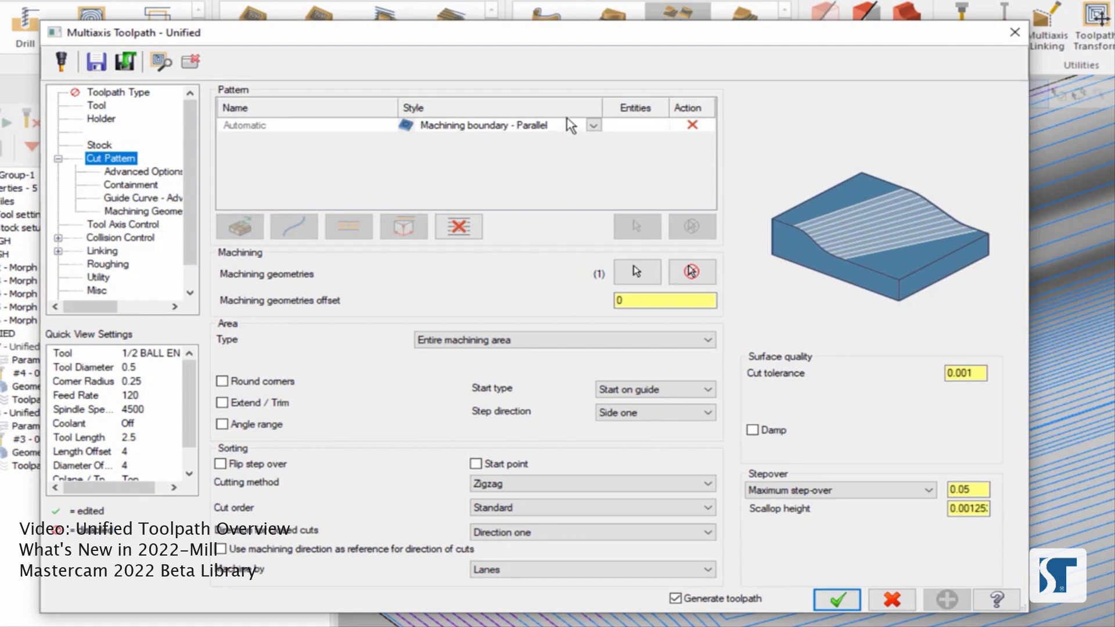
mouse_move(253, 183)
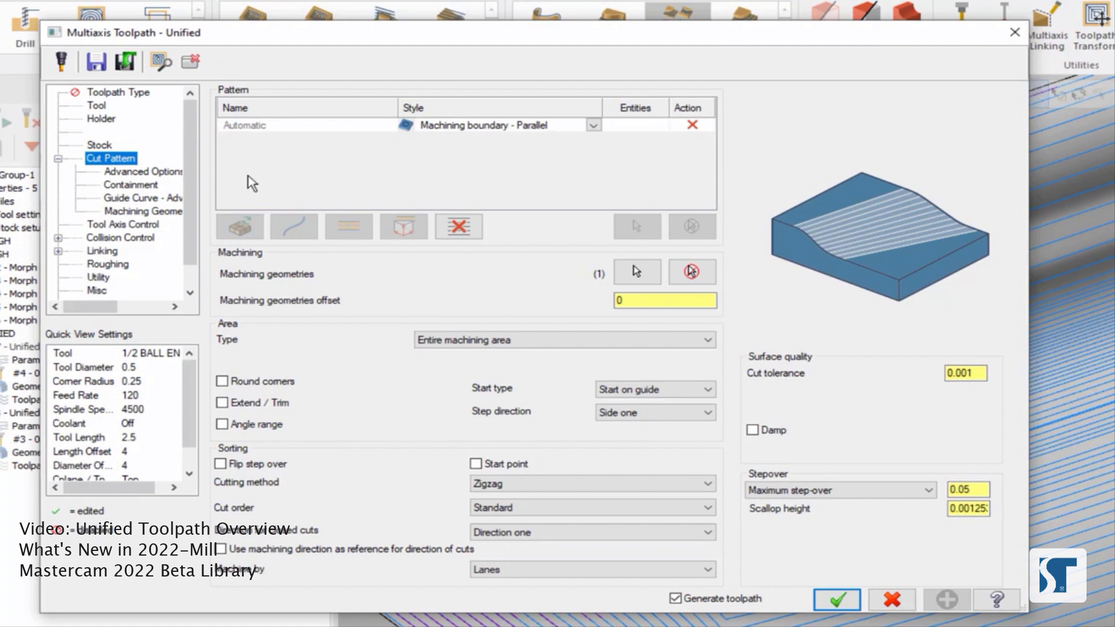
mouse_move(239, 228)
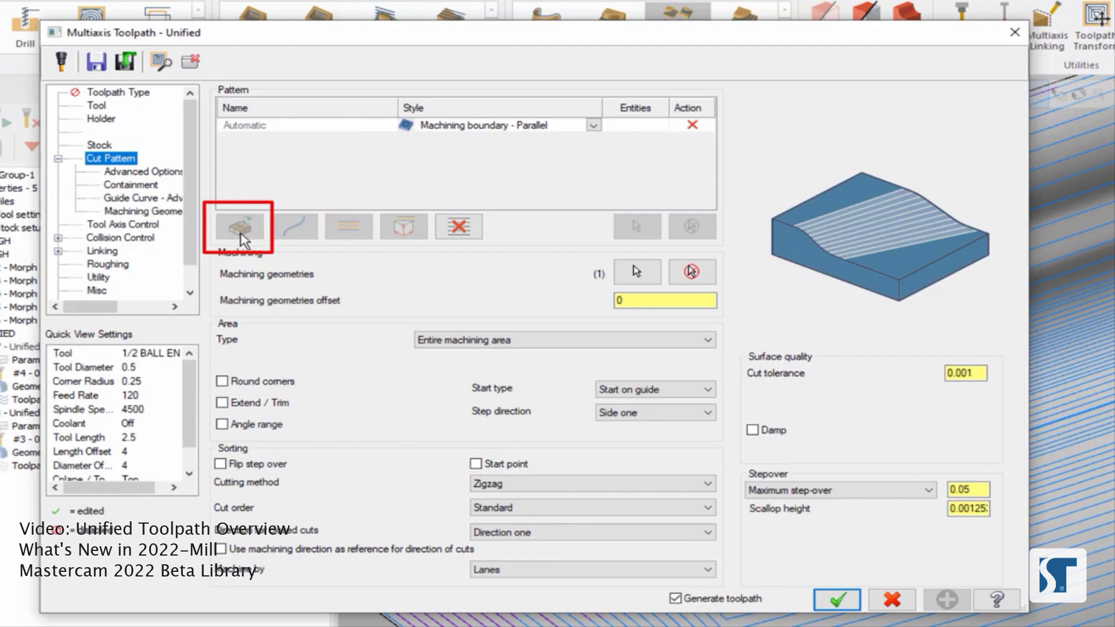
mouse_move(518, 186)
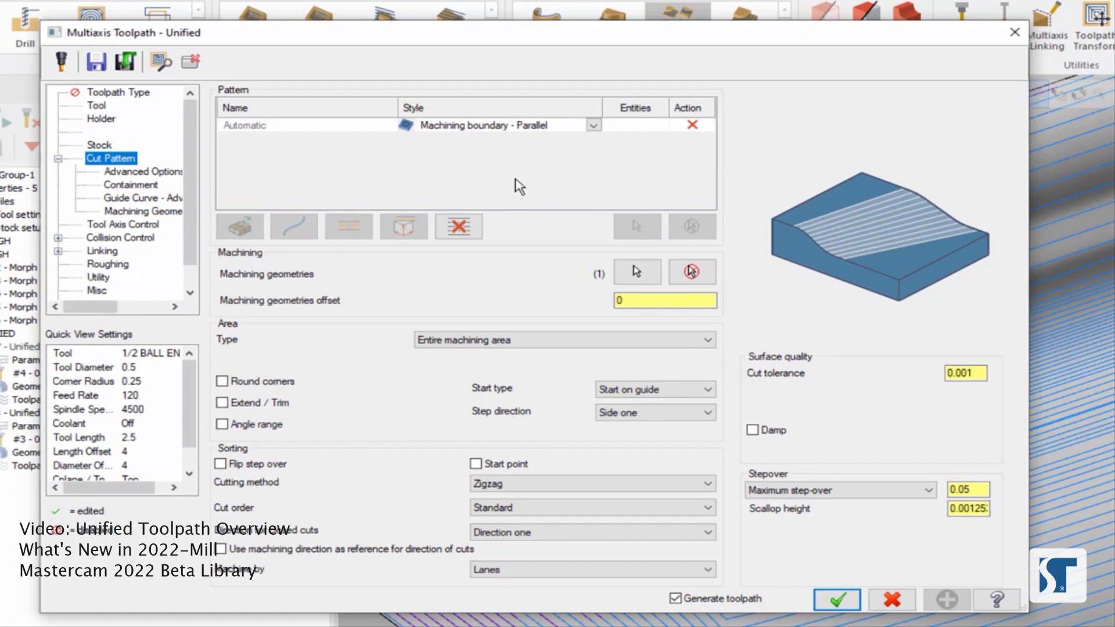
mouse_move(523, 184)
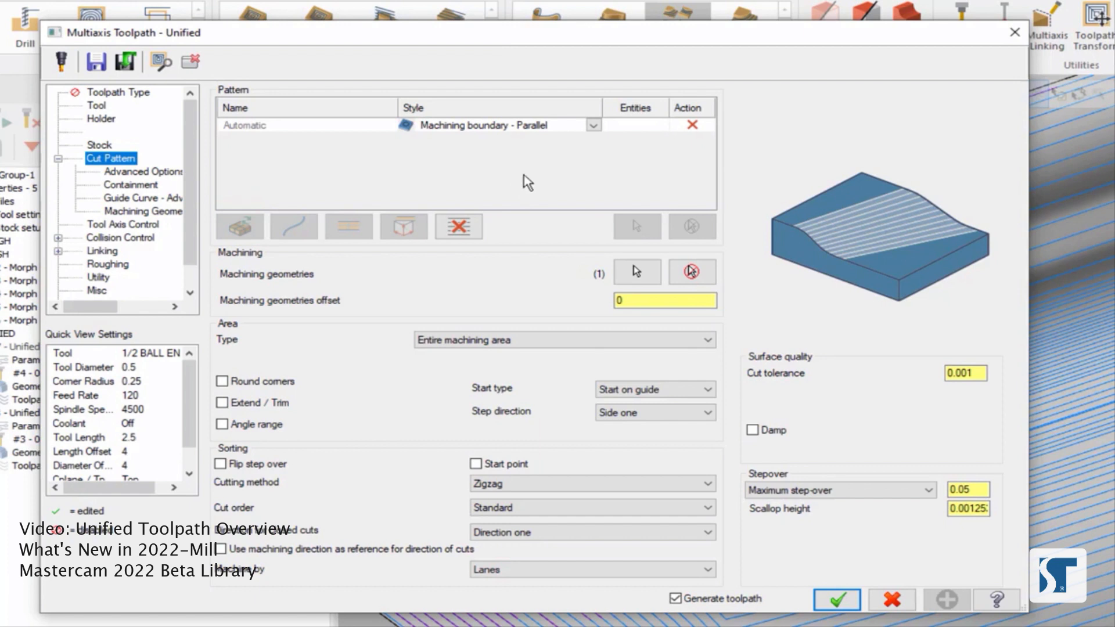
mouse_move(580, 192)
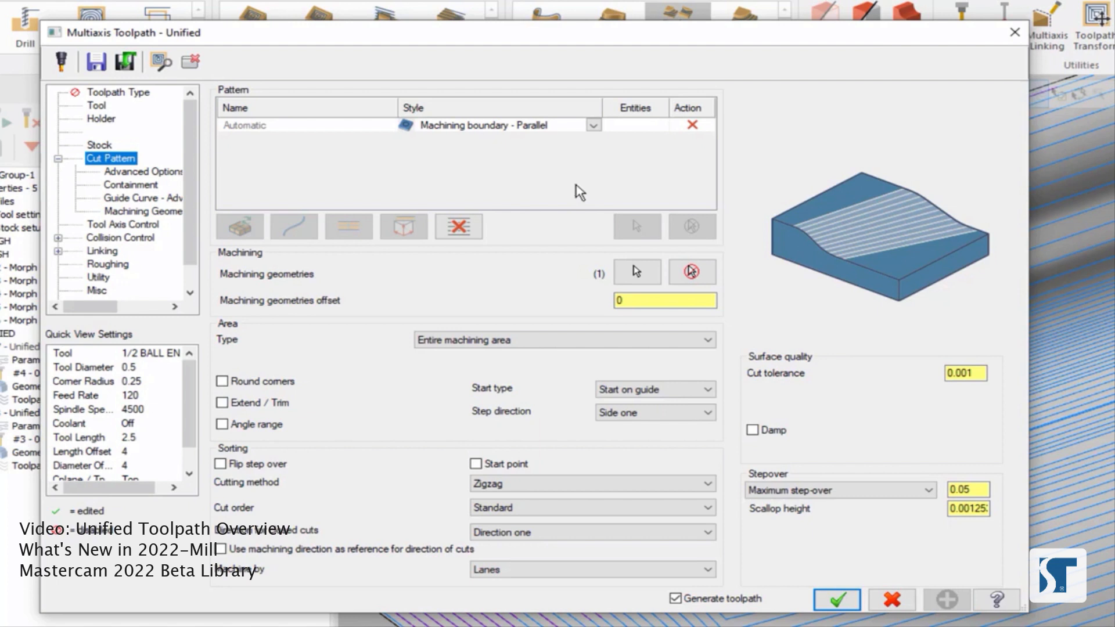
mouse_move(596, 135)
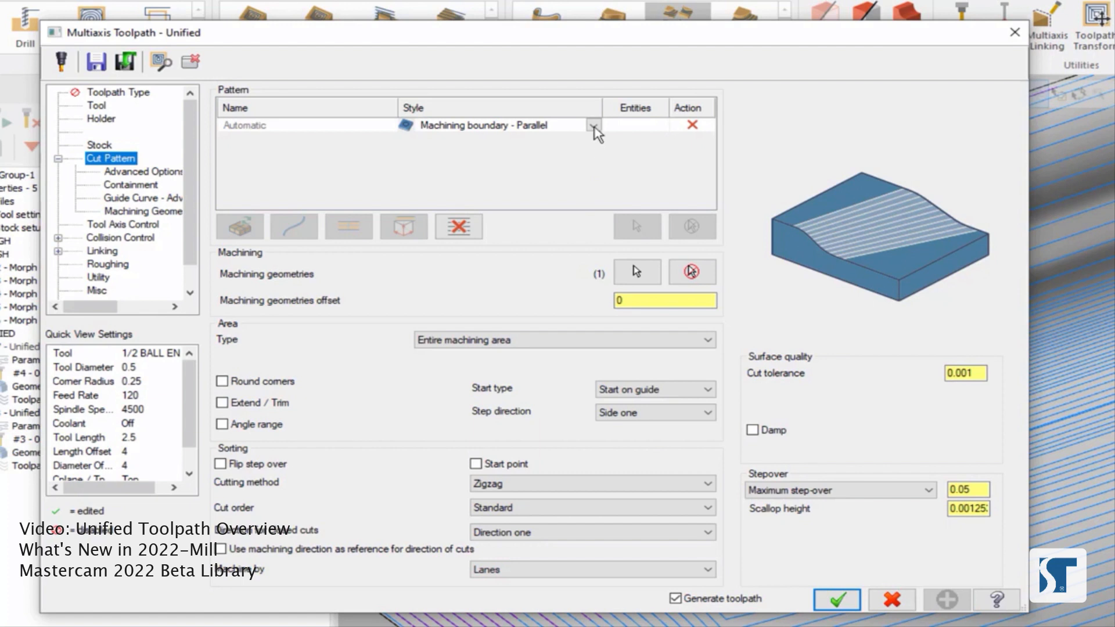
Set the pattern Style to Machining boundary - Morph and regenerate the toolpath
click(593, 127)
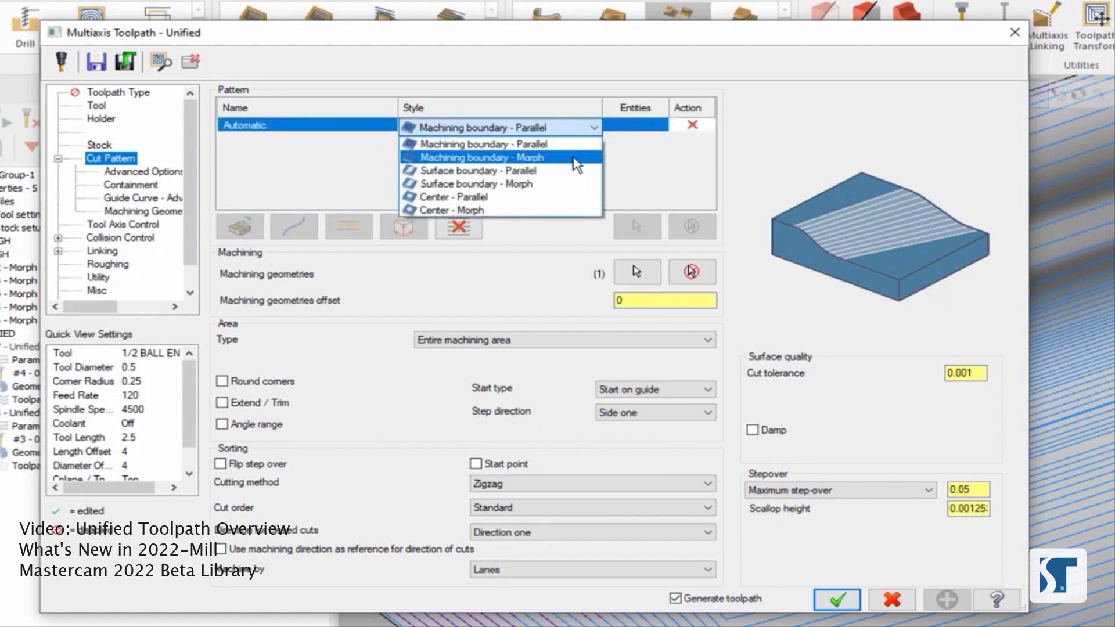
click(472, 157)
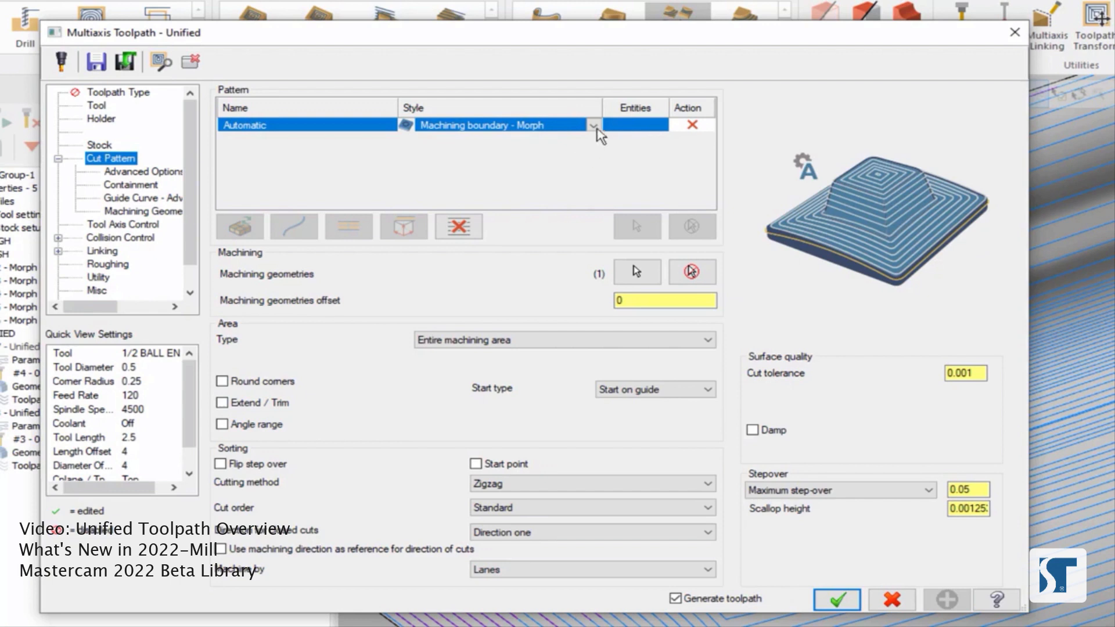
click(595, 125)
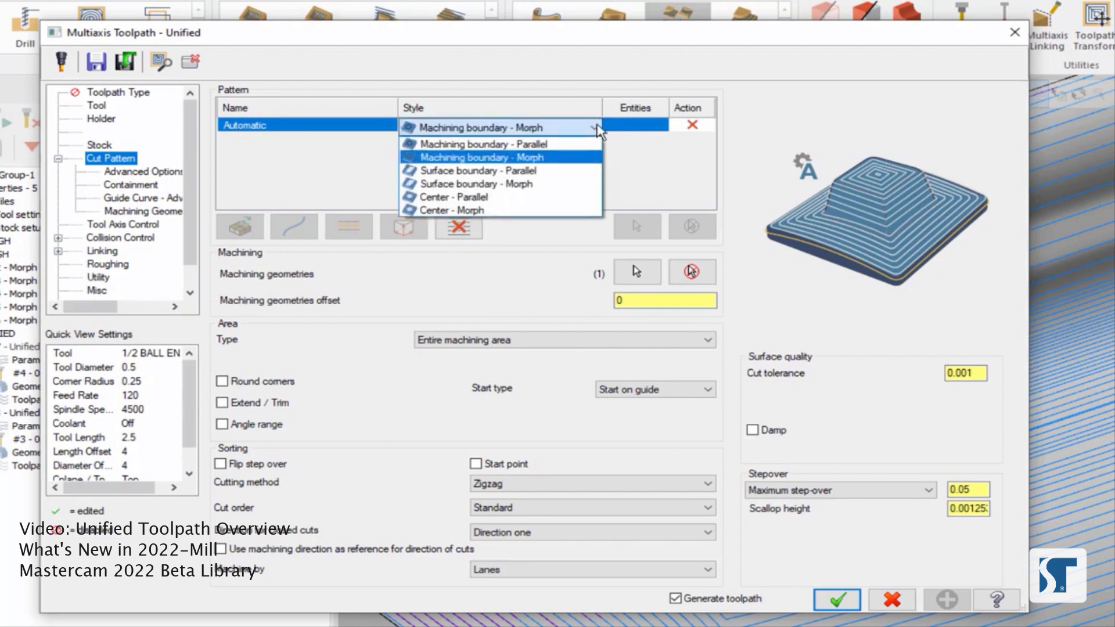
mouse_move(554, 169)
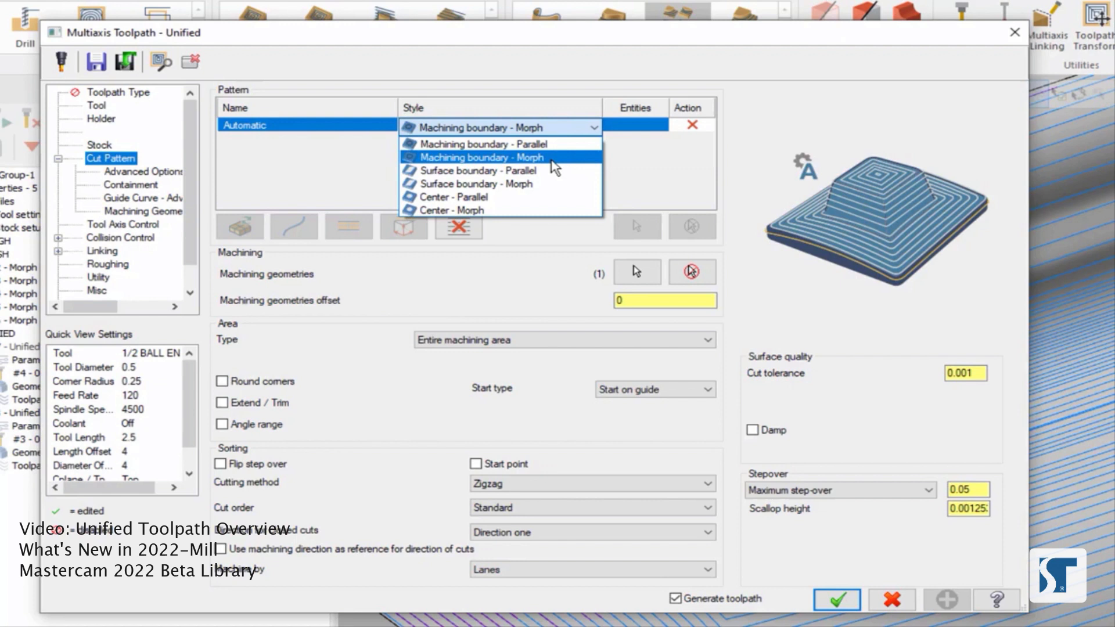
mouse_move(559, 166)
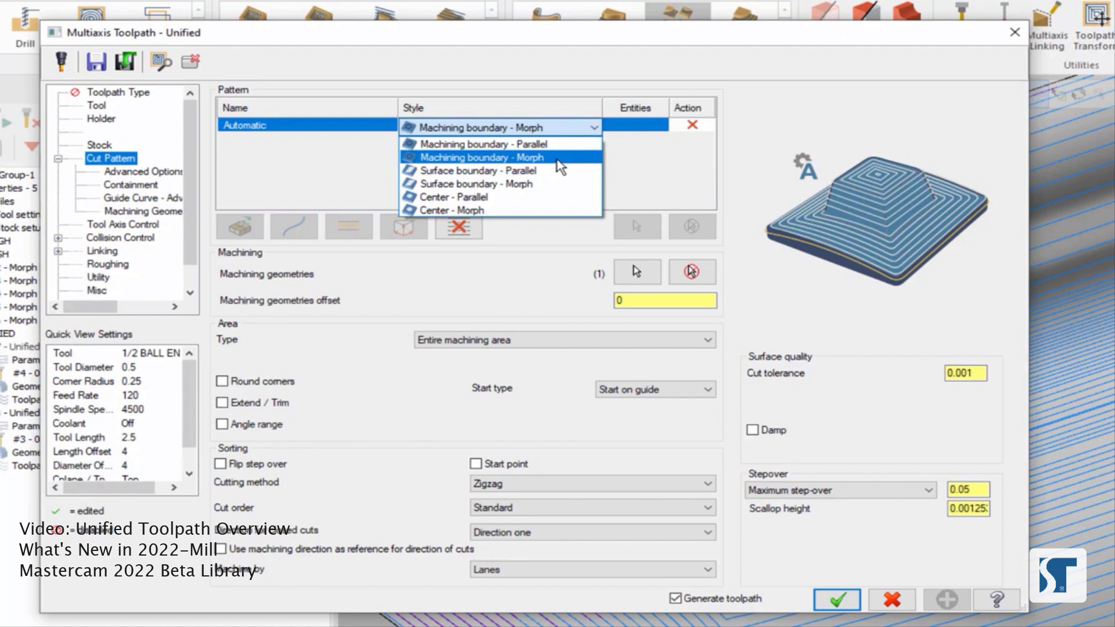
mouse_move(550, 207)
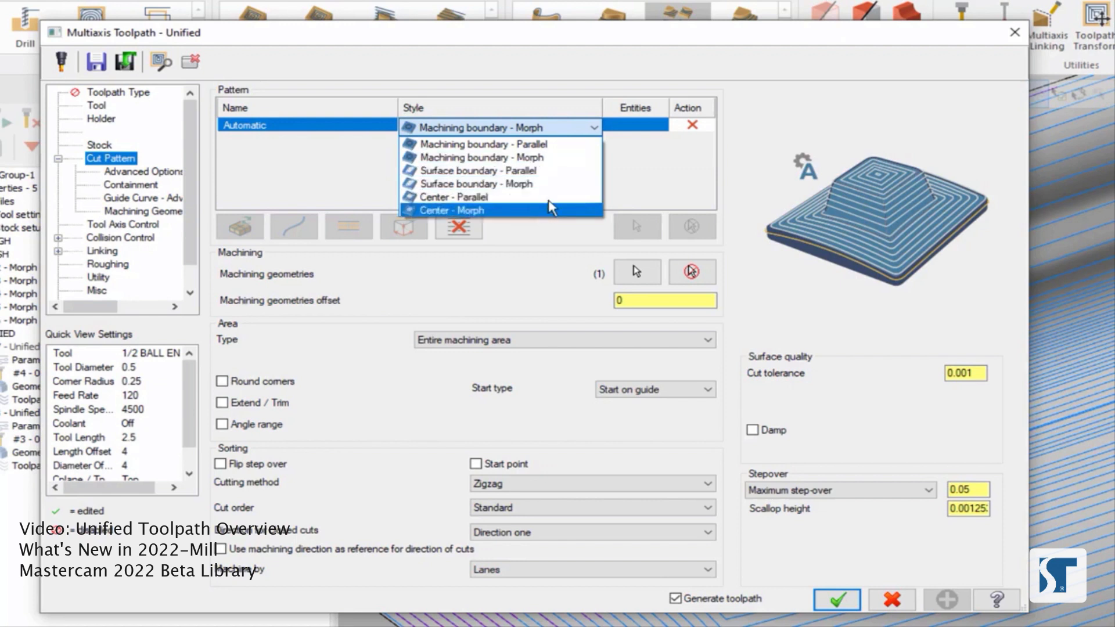
mouse_move(561, 157)
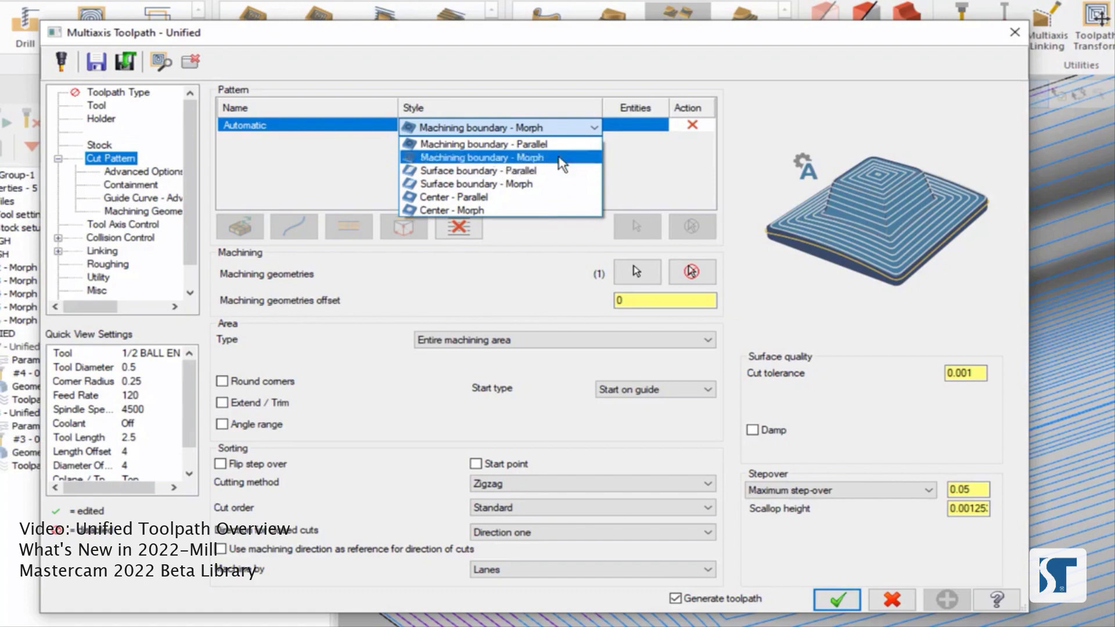
click(499, 158)
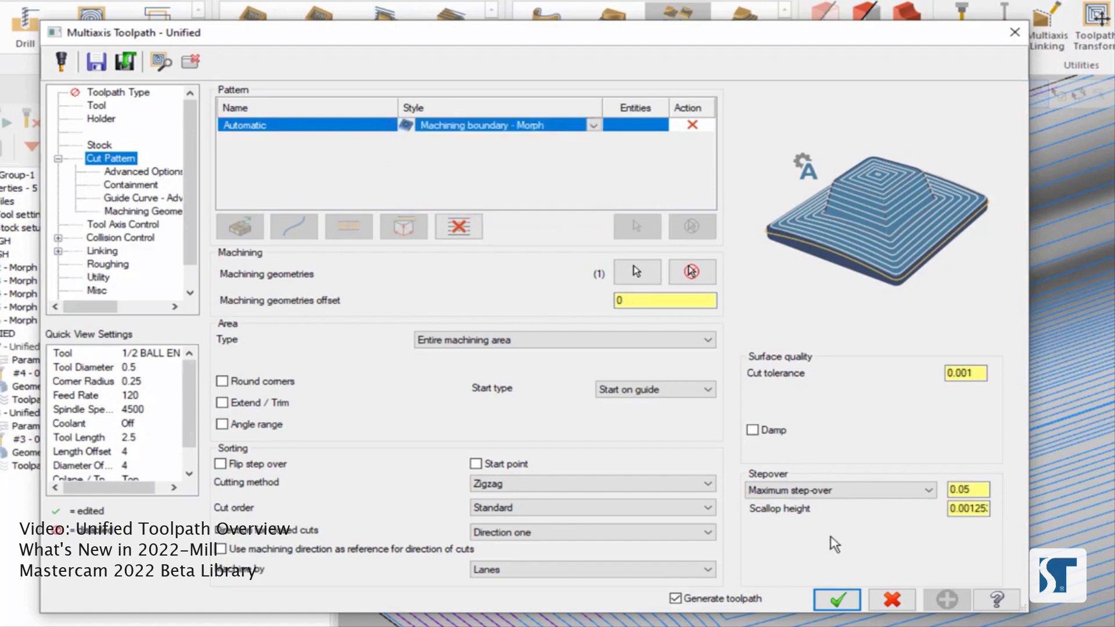
click(836, 599)
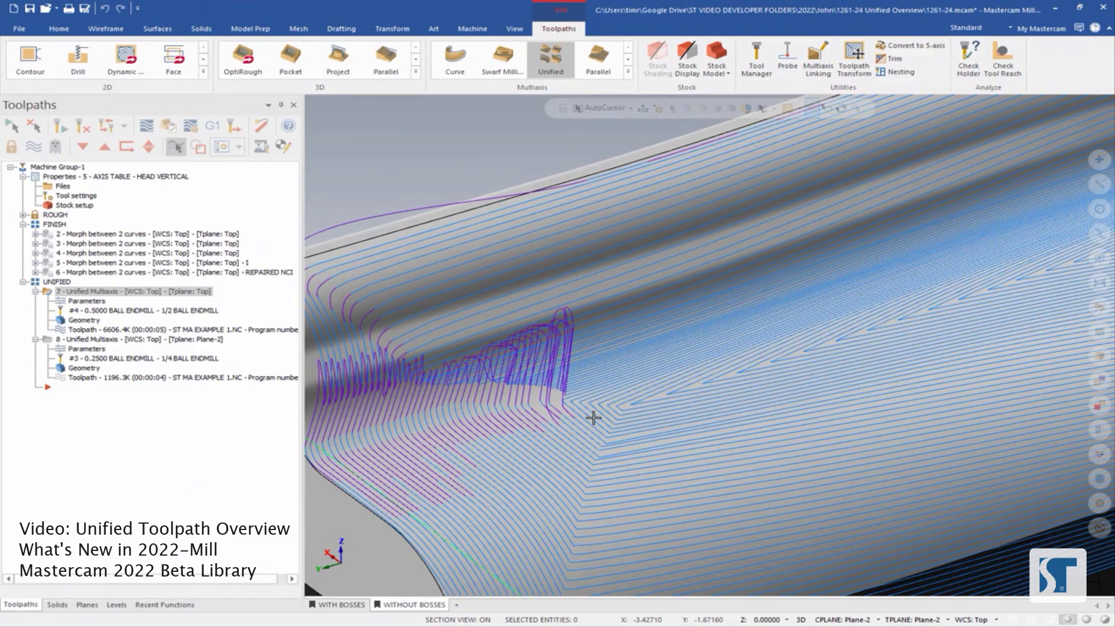
mouse_move(389, 399)
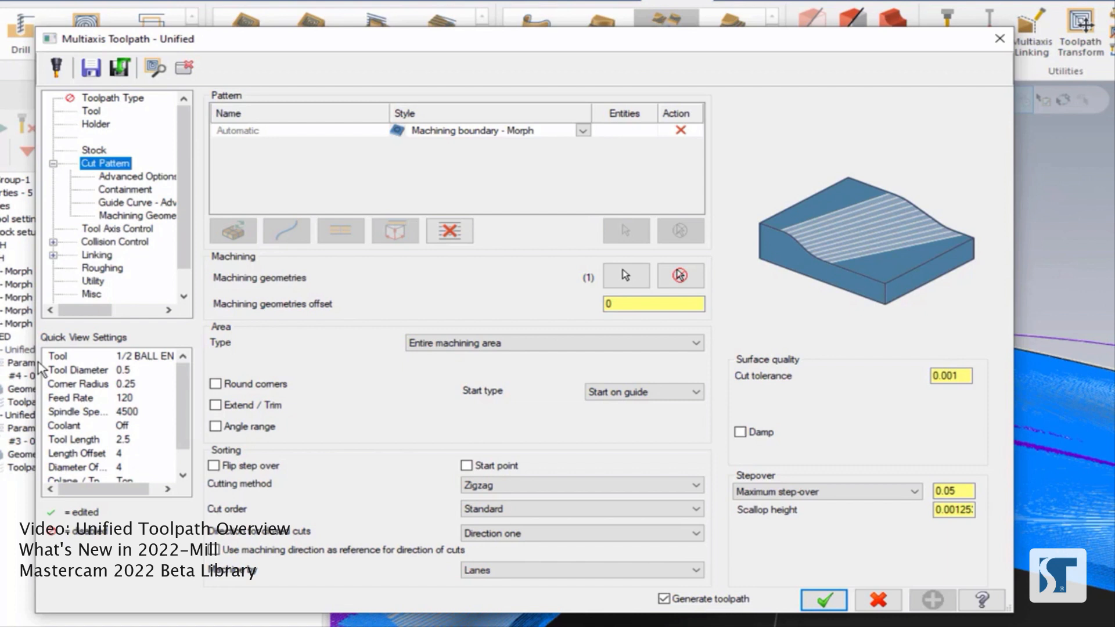
mouse_move(254, 343)
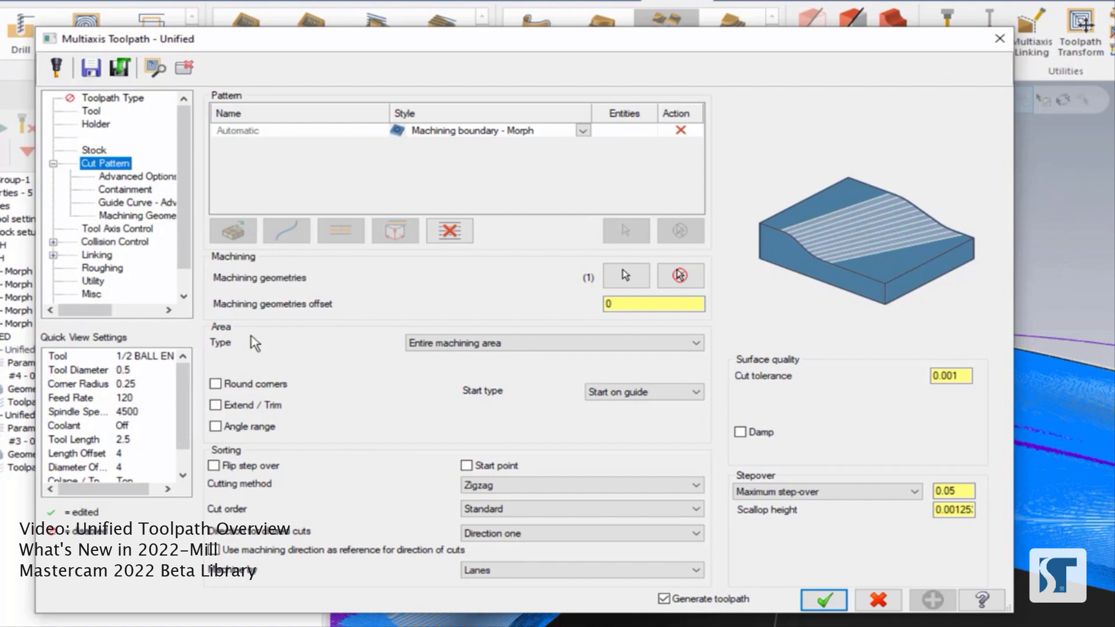
mouse_move(449, 231)
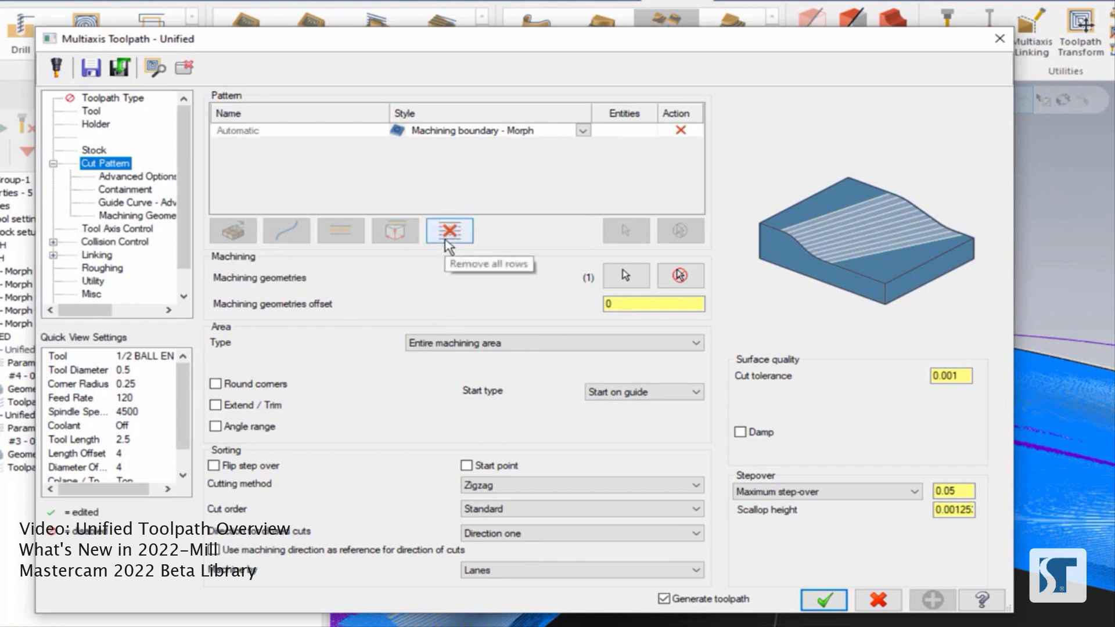
Replace the existing pattern rows with a single Surface row styled Flowline U
click(448, 230)
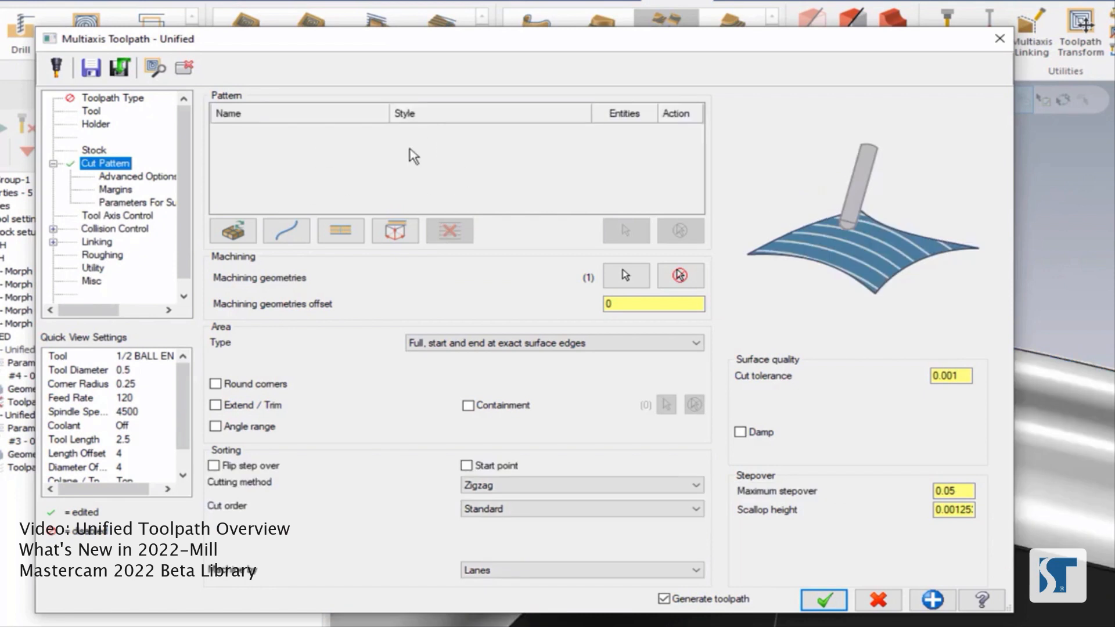
mouse_move(340, 230)
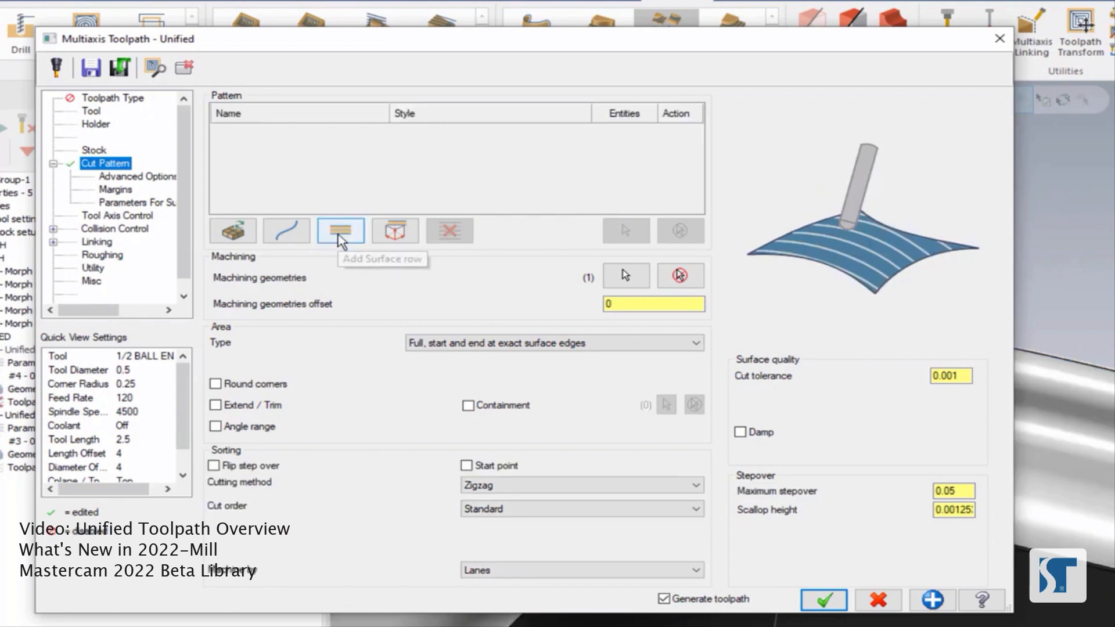
click(340, 231)
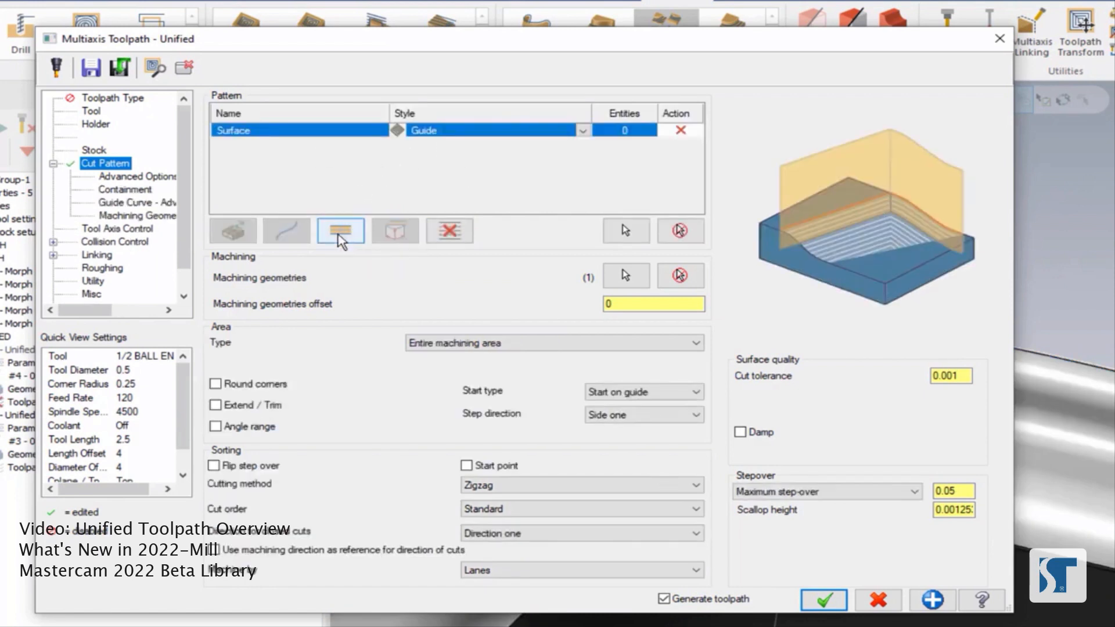
mouse_move(517, 139)
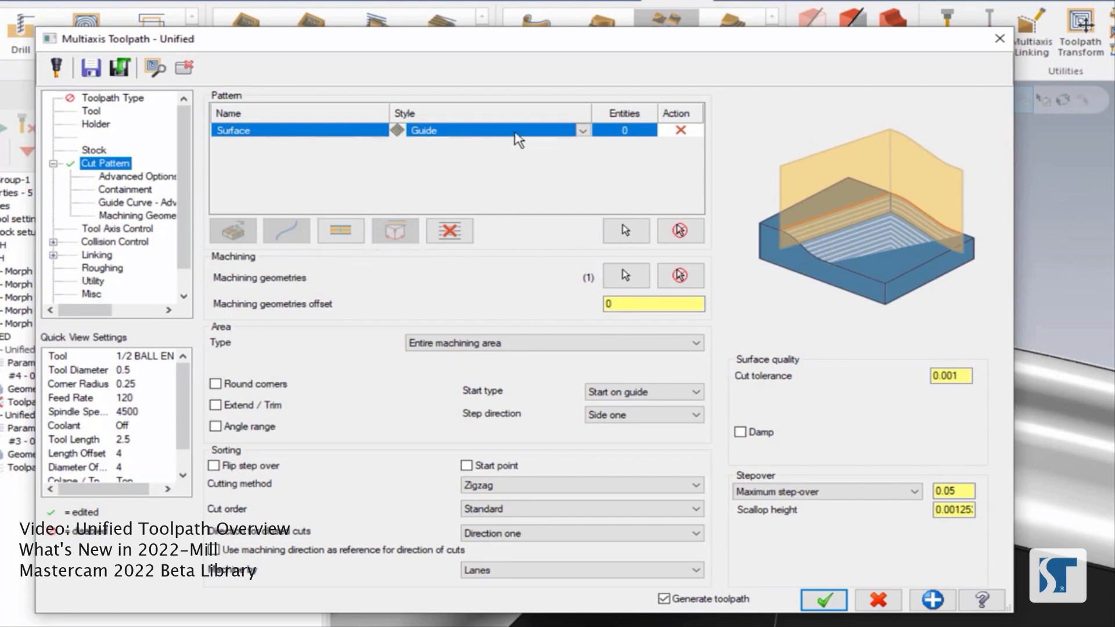
click(582, 130)
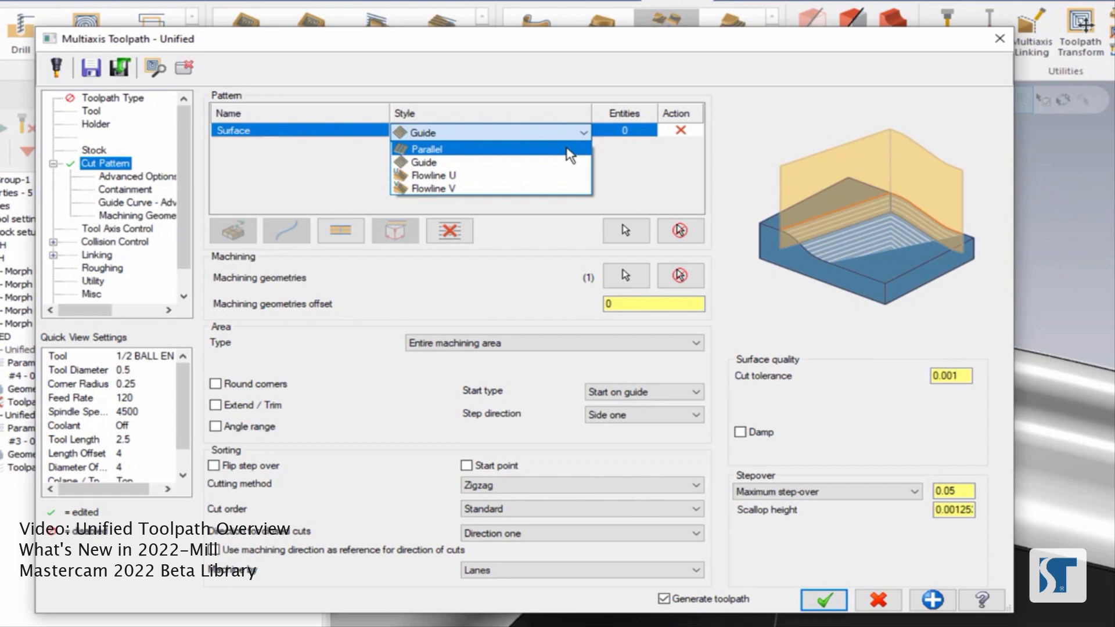
mouse_move(562, 175)
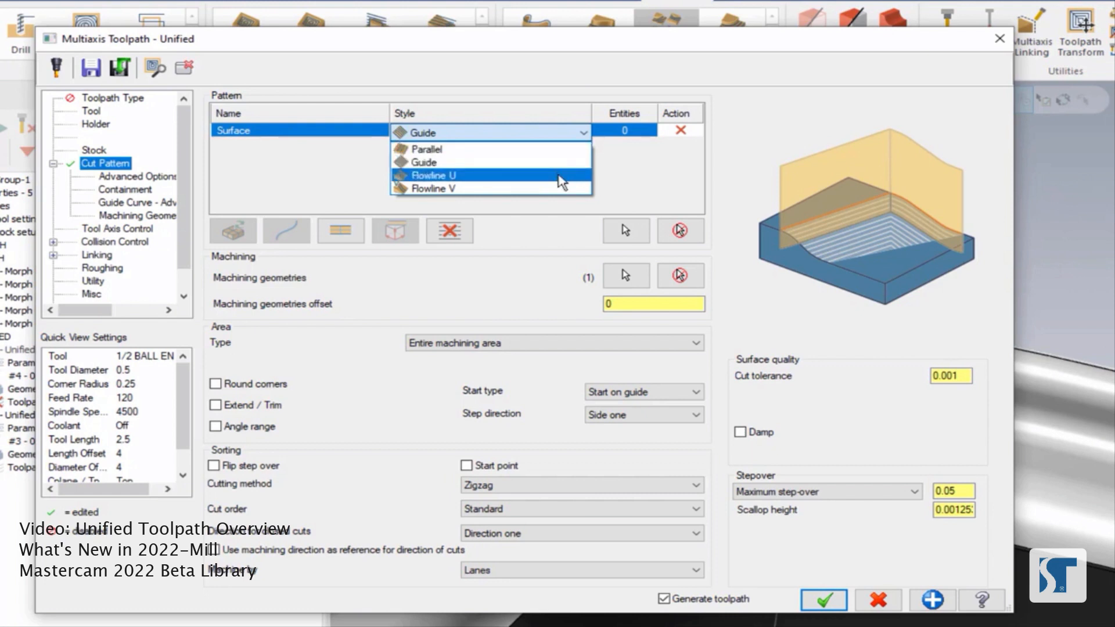
mouse_move(554, 194)
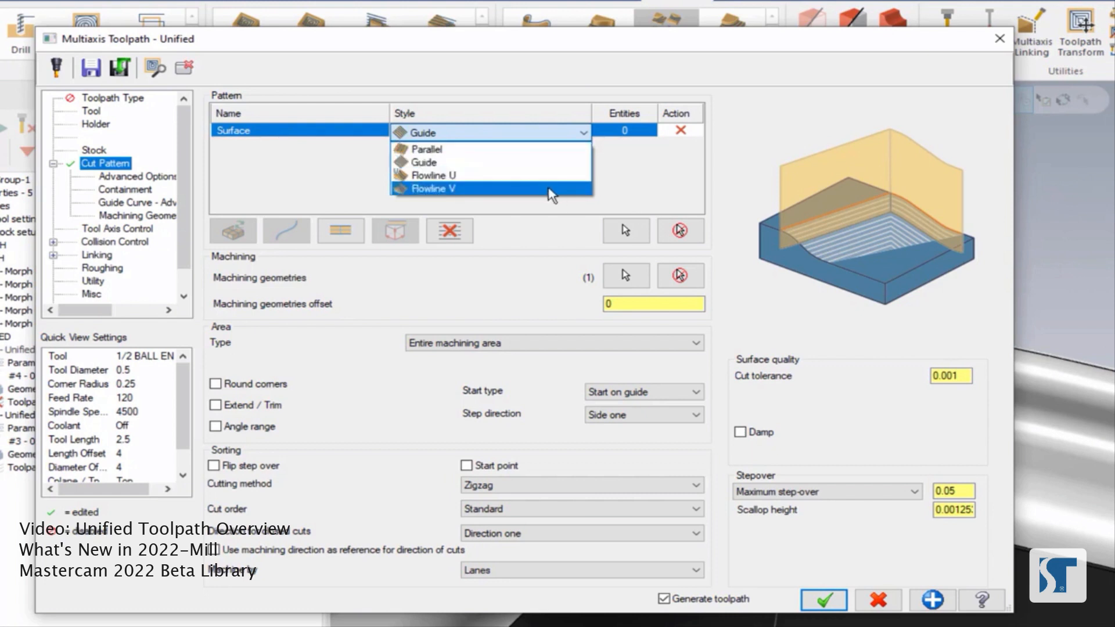
click(433, 175)
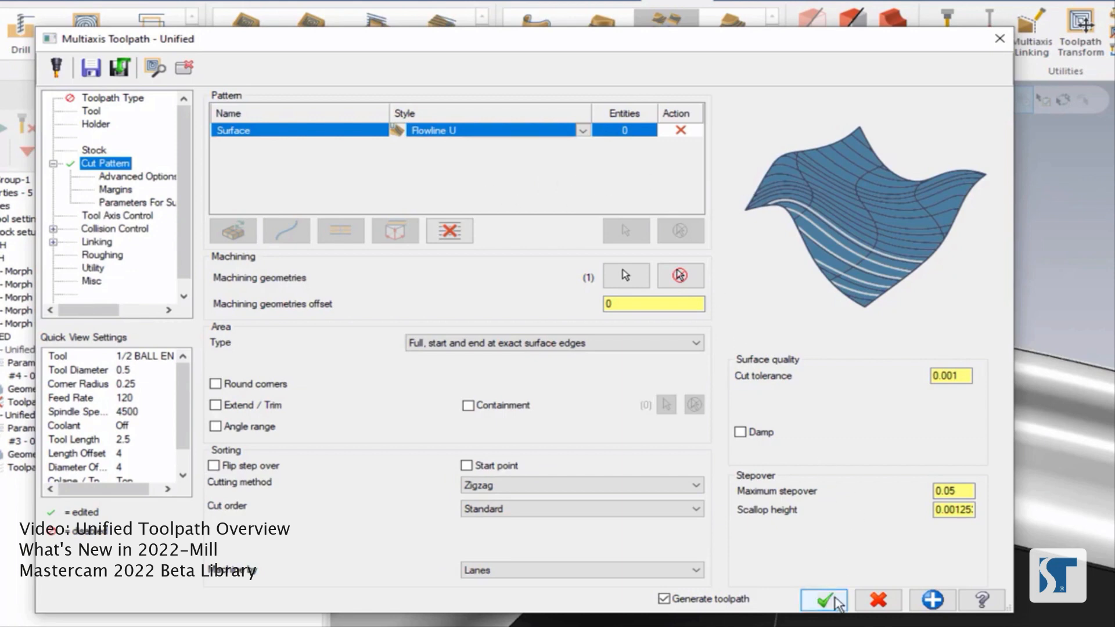
click(823, 599)
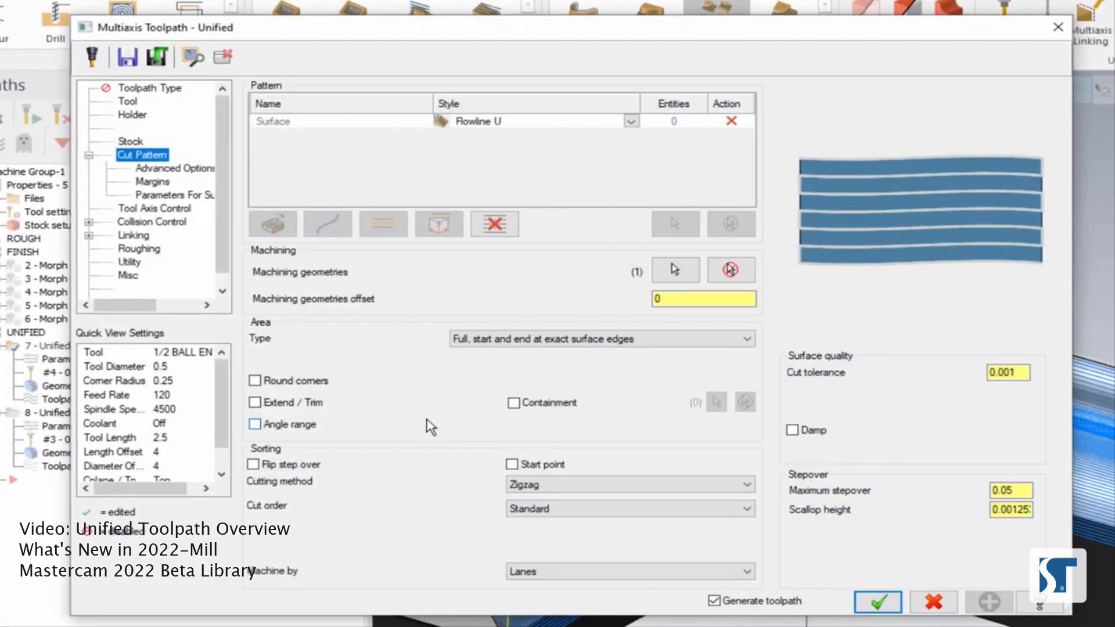
mouse_move(533, 166)
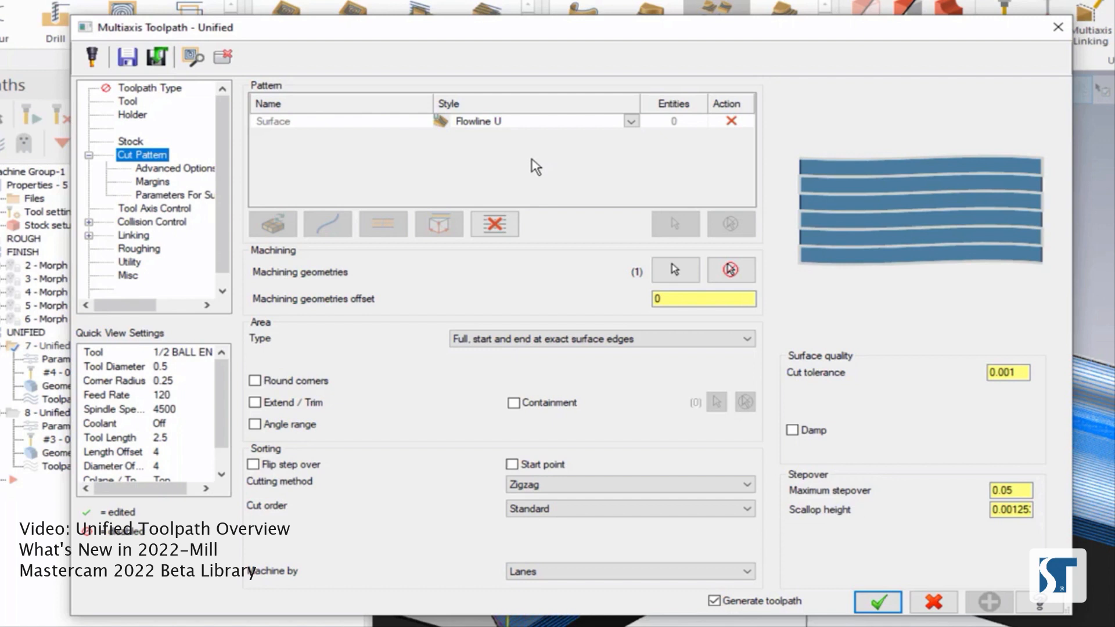
mouse_move(703, 298)
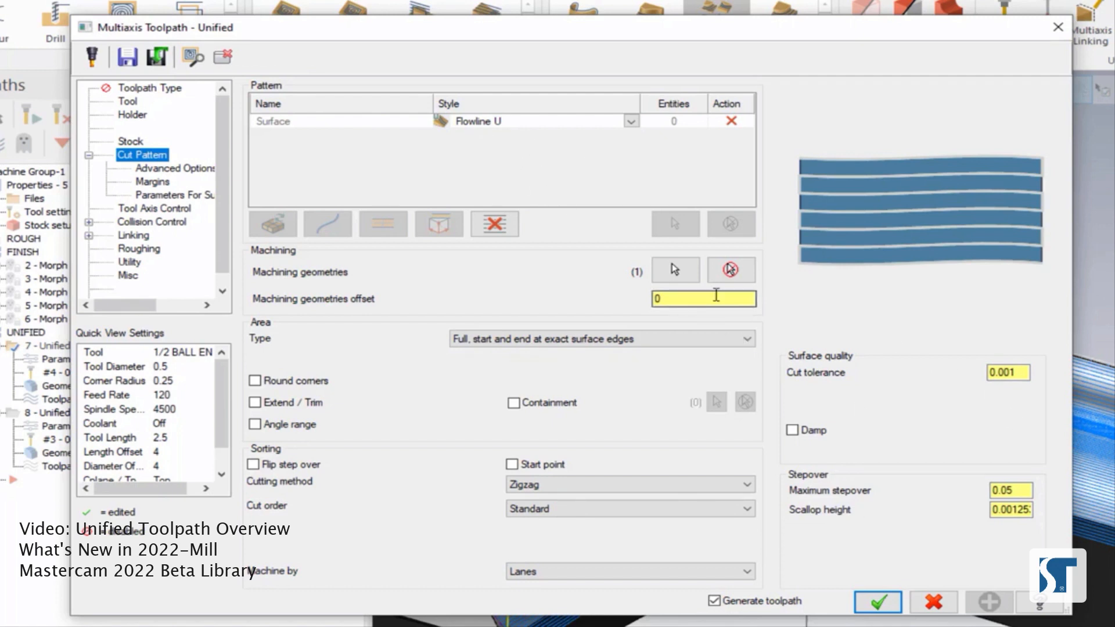
mouse_move(788, 420)
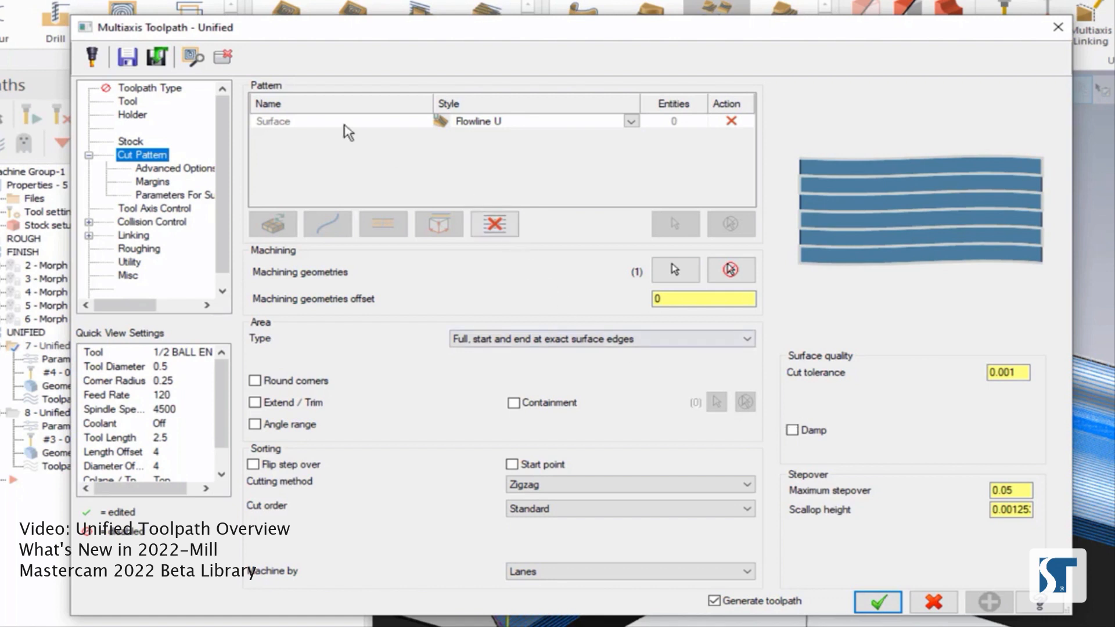
mouse_move(463, 164)
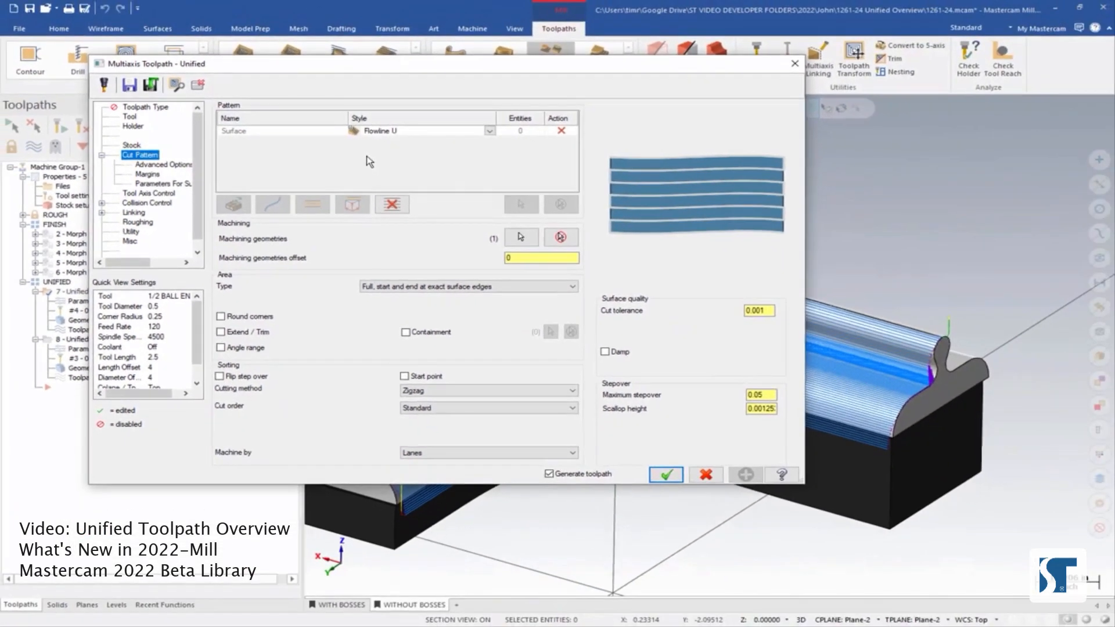
Regenerate the Flowline U toolpath and zoom in on the boss's Unified toolpath
click(665, 475)
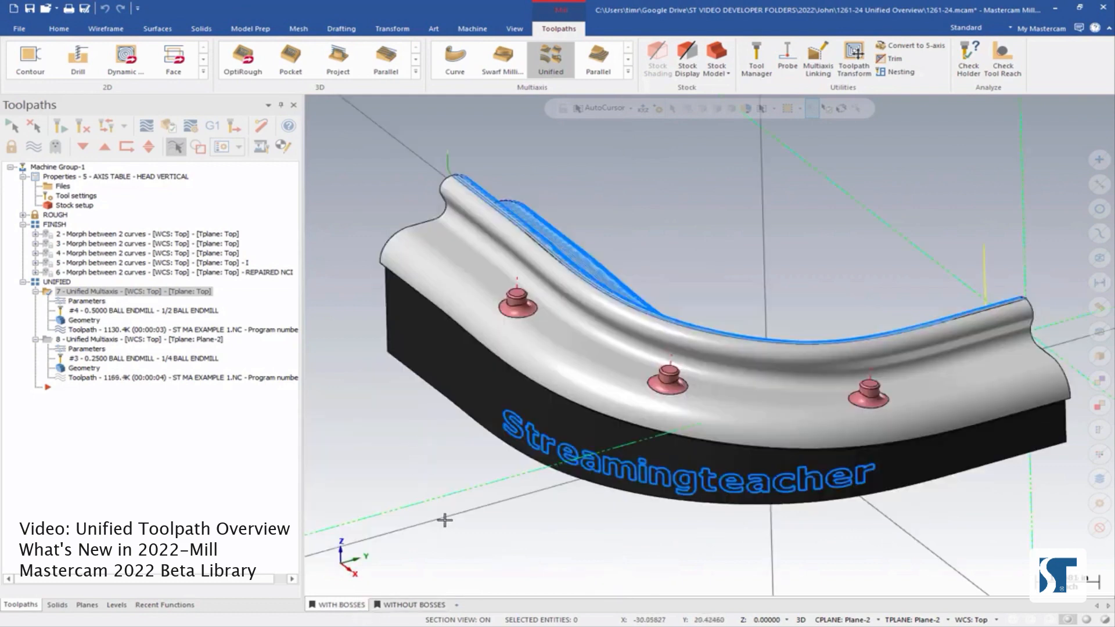
mouse_move(406, 519)
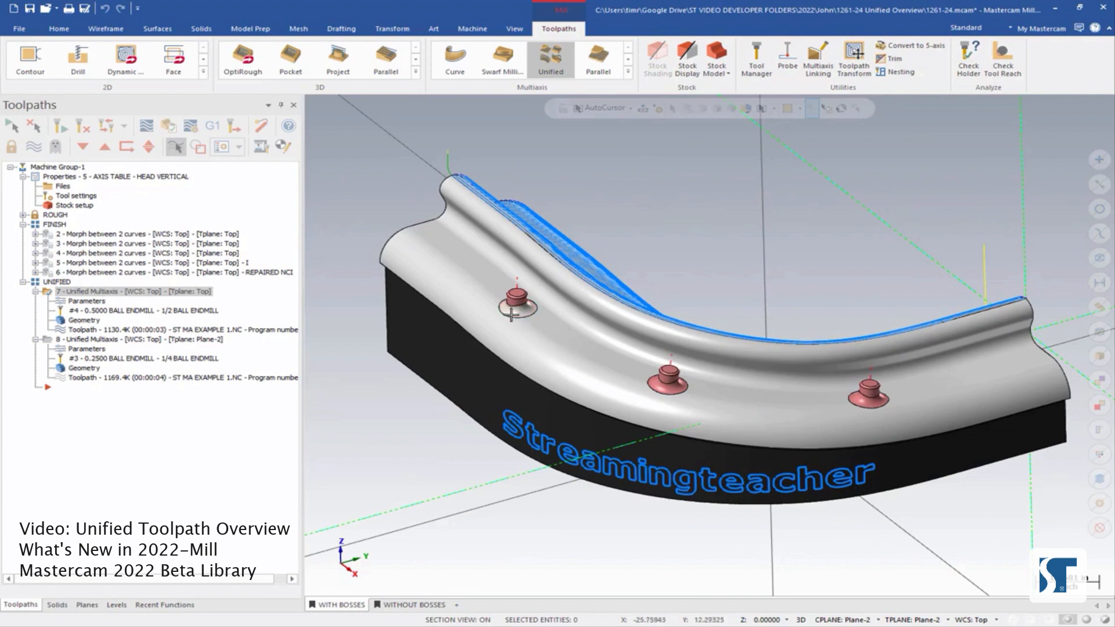
mouse_move(498, 310)
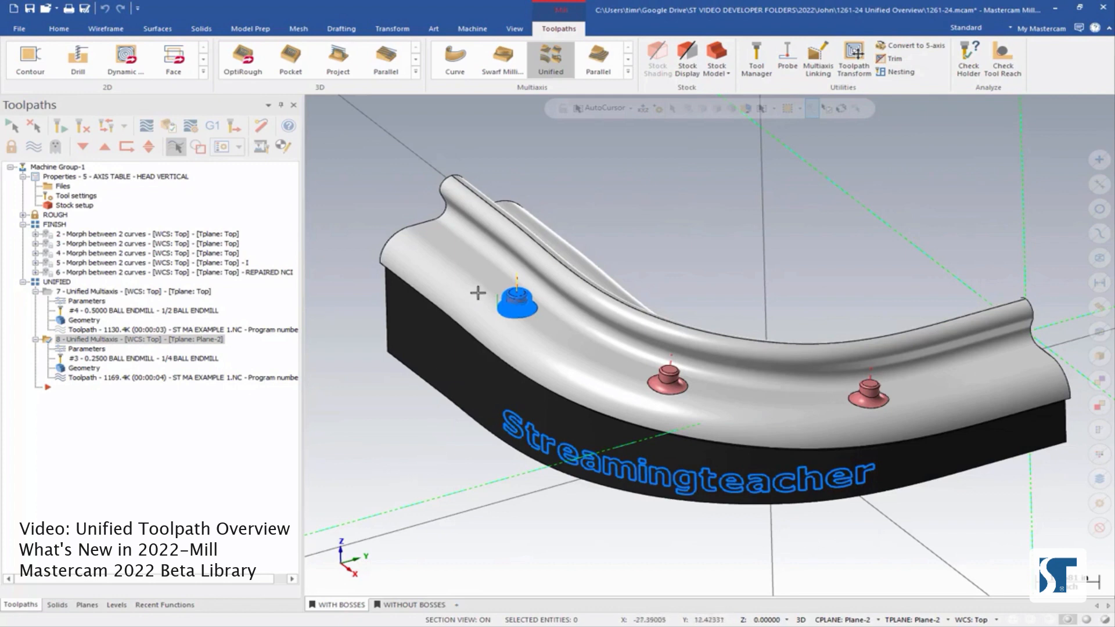
scroll(up, 3)
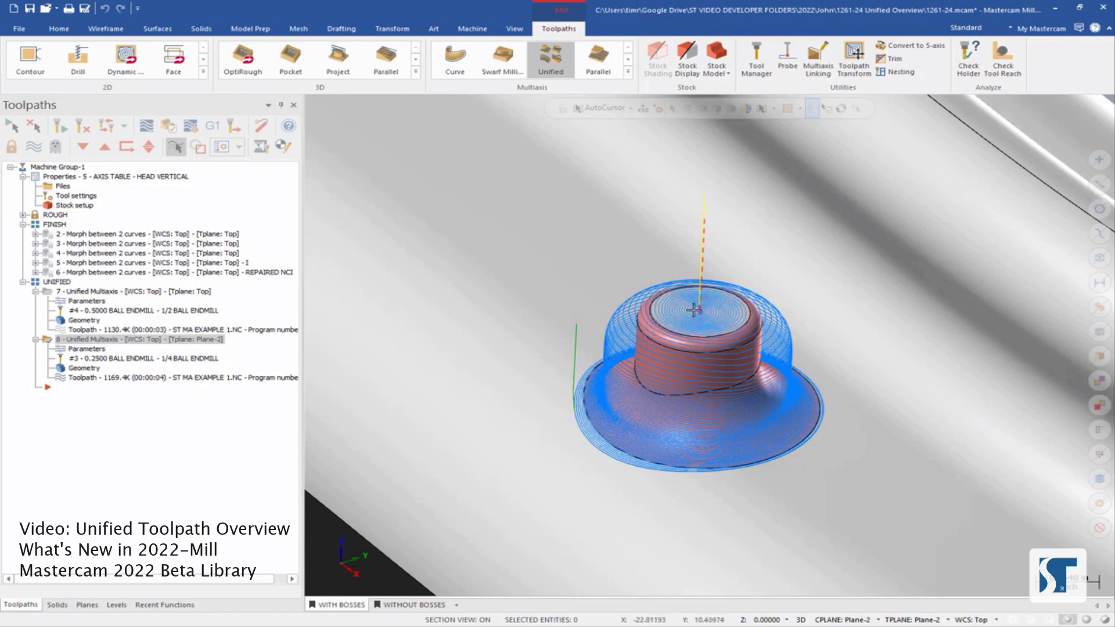
mouse_move(557, 305)
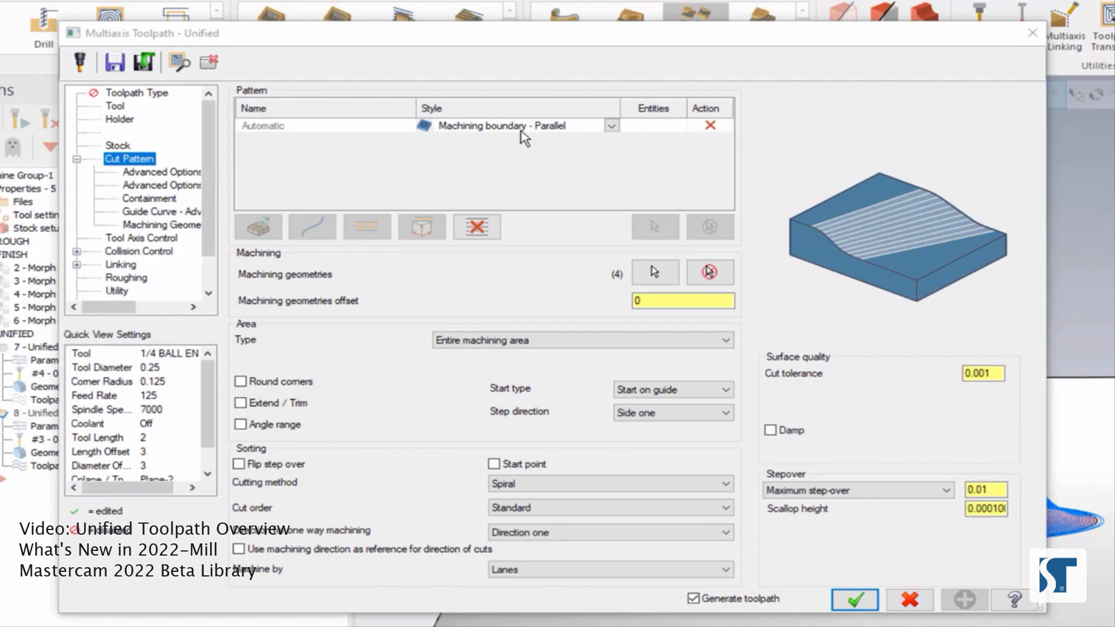
mouse_move(531, 119)
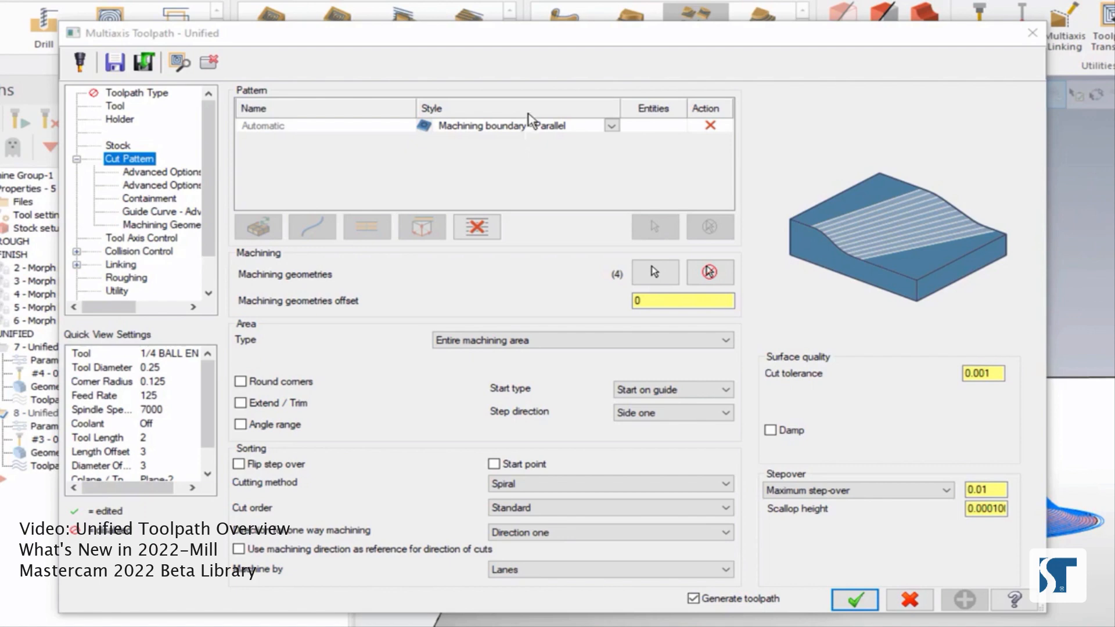
click(854, 599)
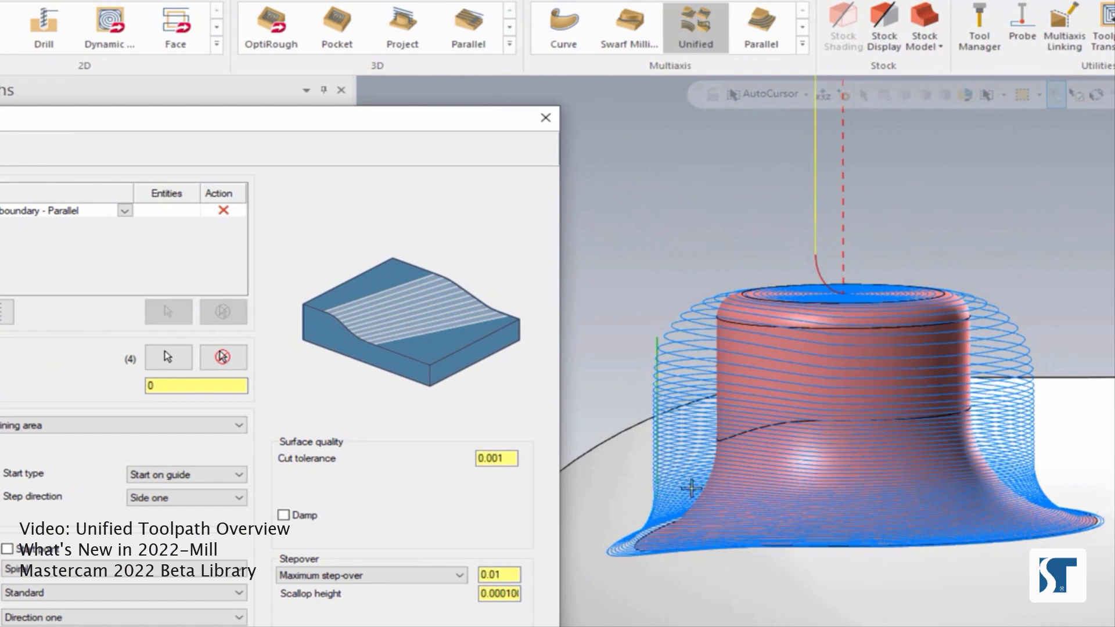
mouse_move(703, 516)
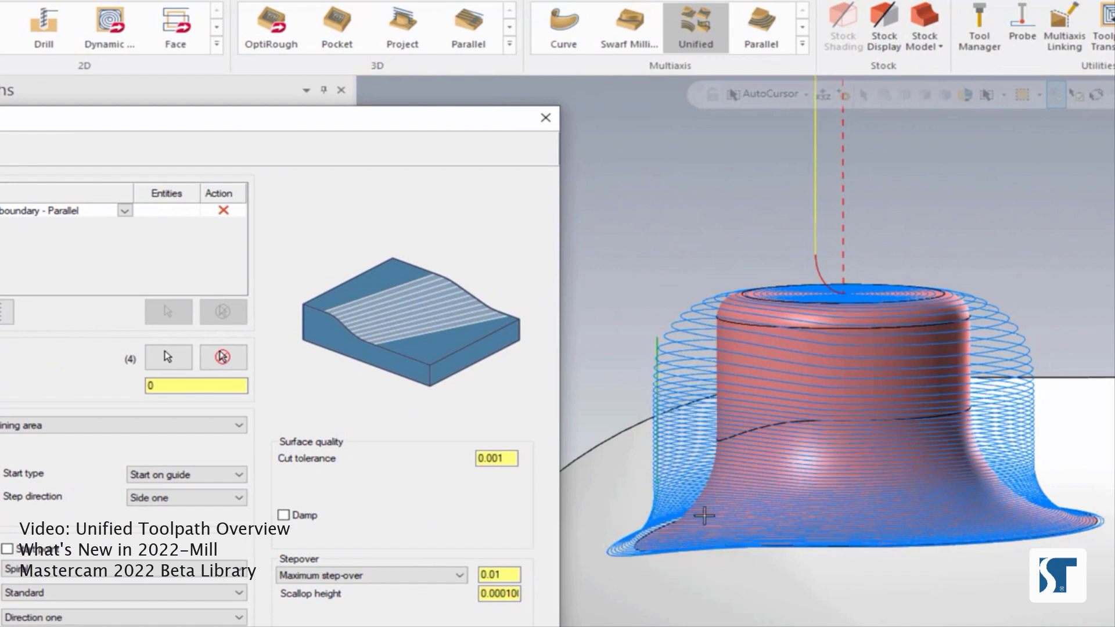
mouse_move(887, 404)
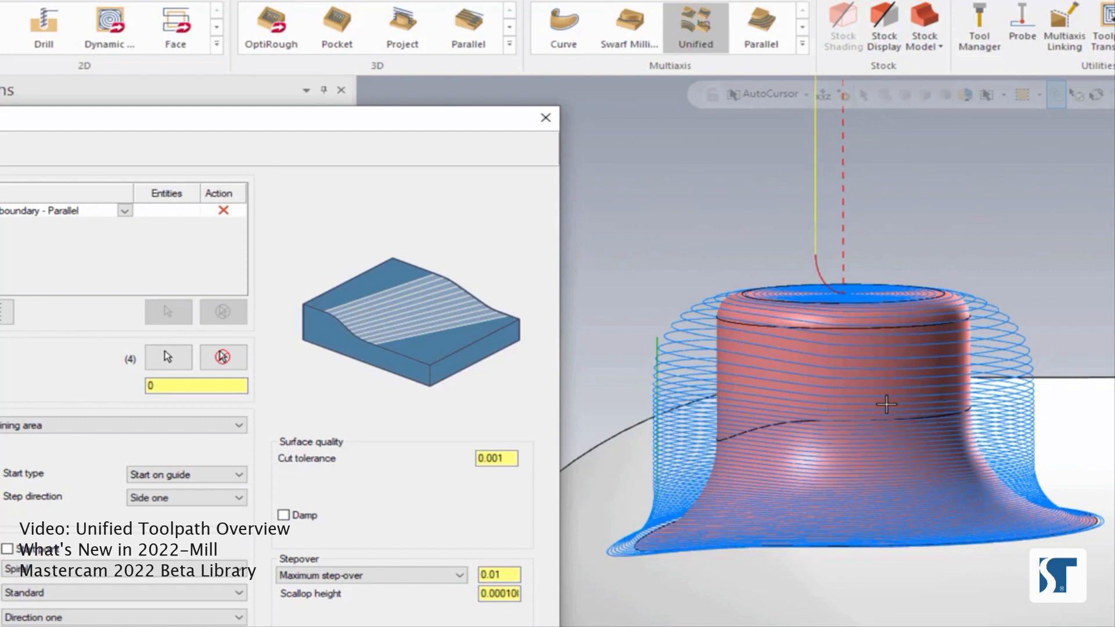
mouse_move(444, 132)
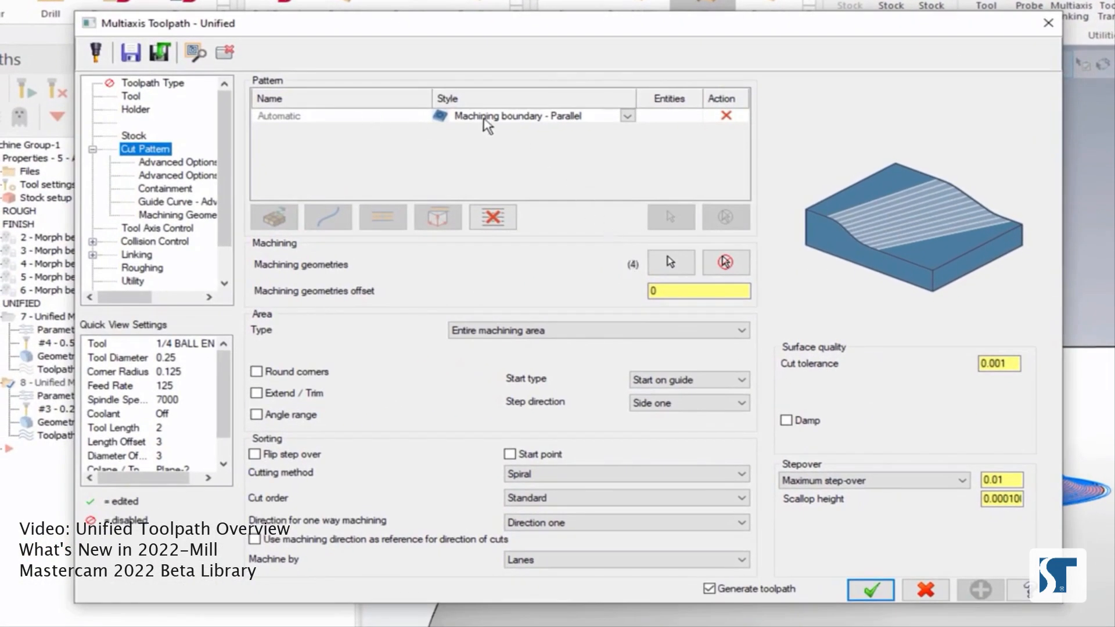
Swap the Automatic pattern row for a Curve row chained to the boss's top edge
click(327, 216)
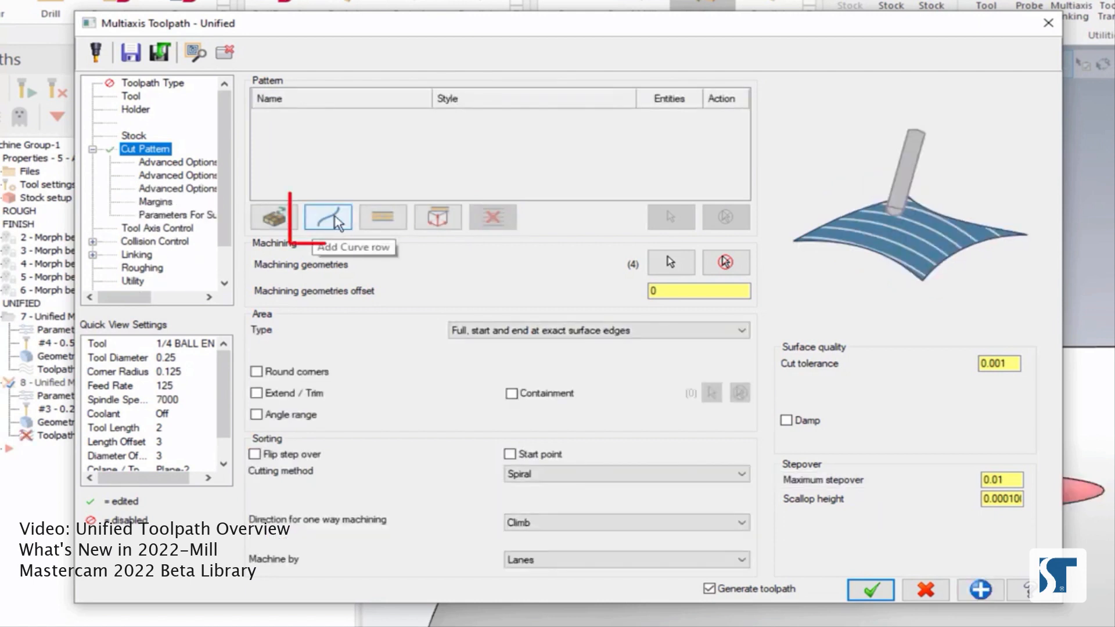
click(327, 216)
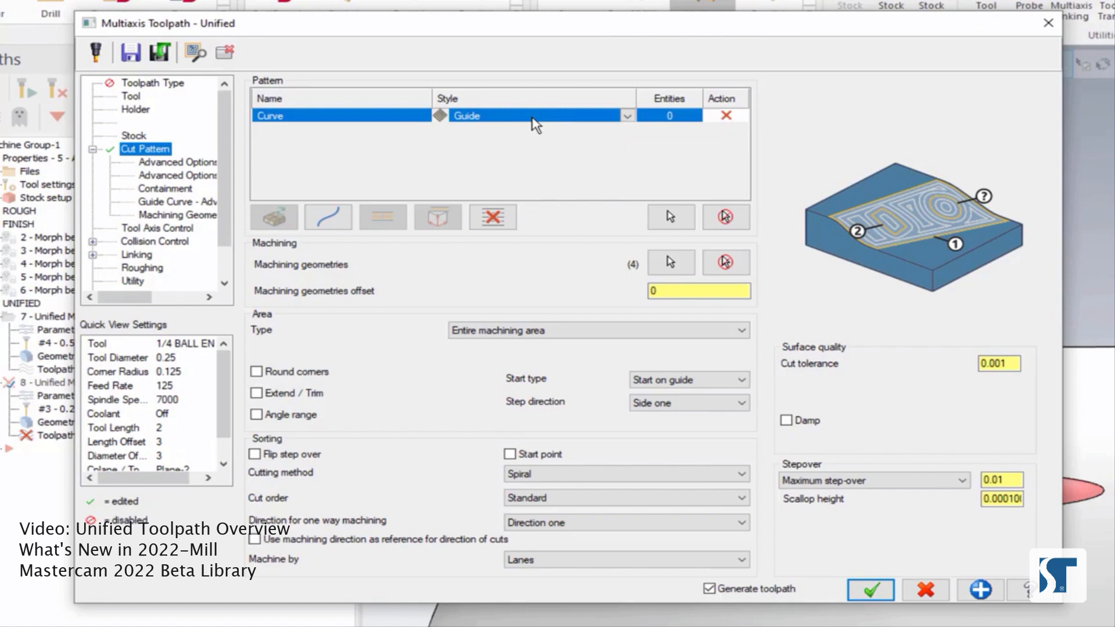
mouse_move(668, 217)
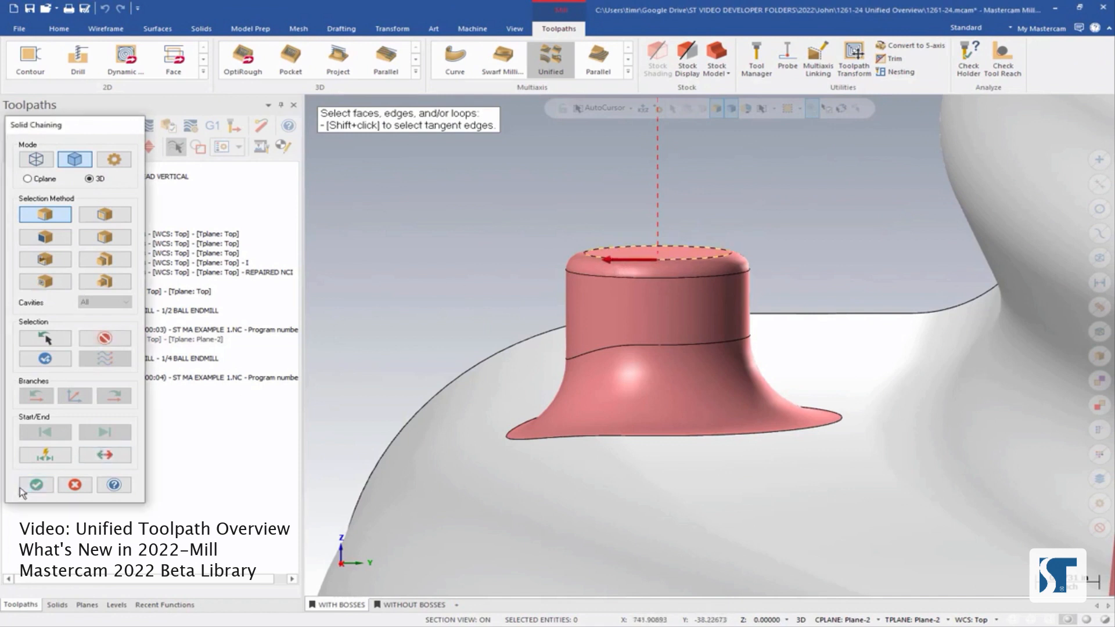
click(36, 484)
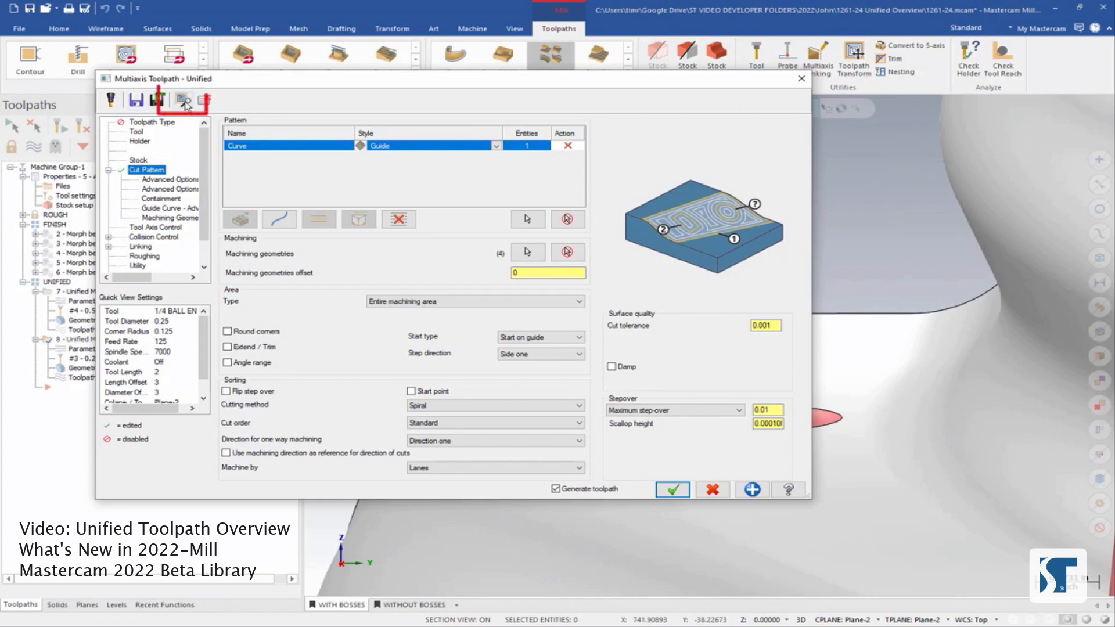
Preview the guide-curve toolpath's spiral cuts around the boss
click(184, 99)
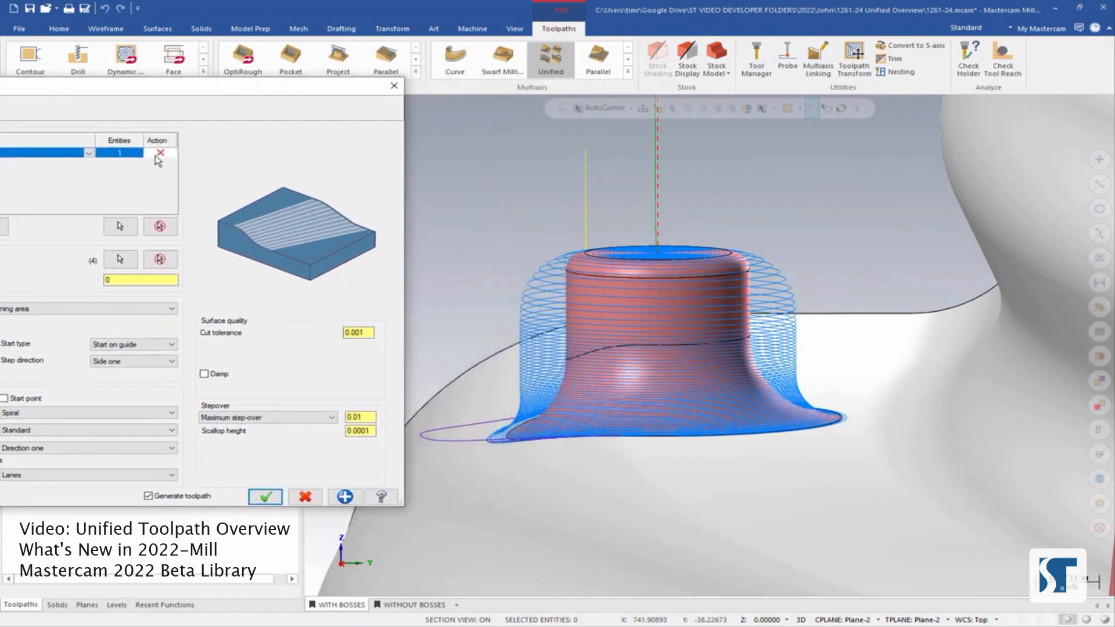
mouse_move(763, 305)
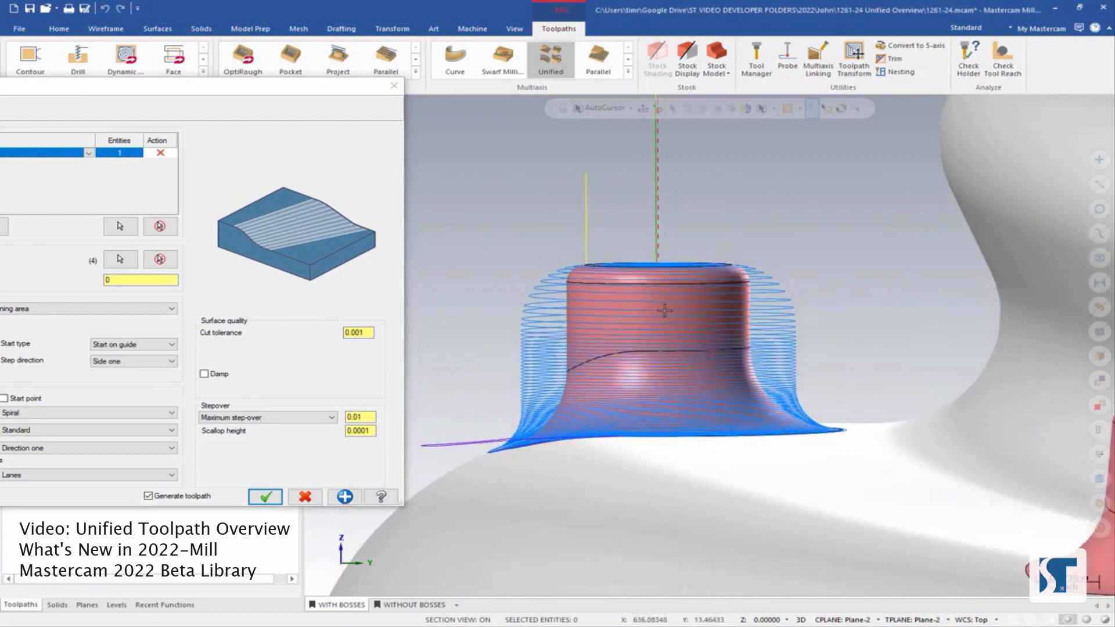
mouse_move(279, 95)
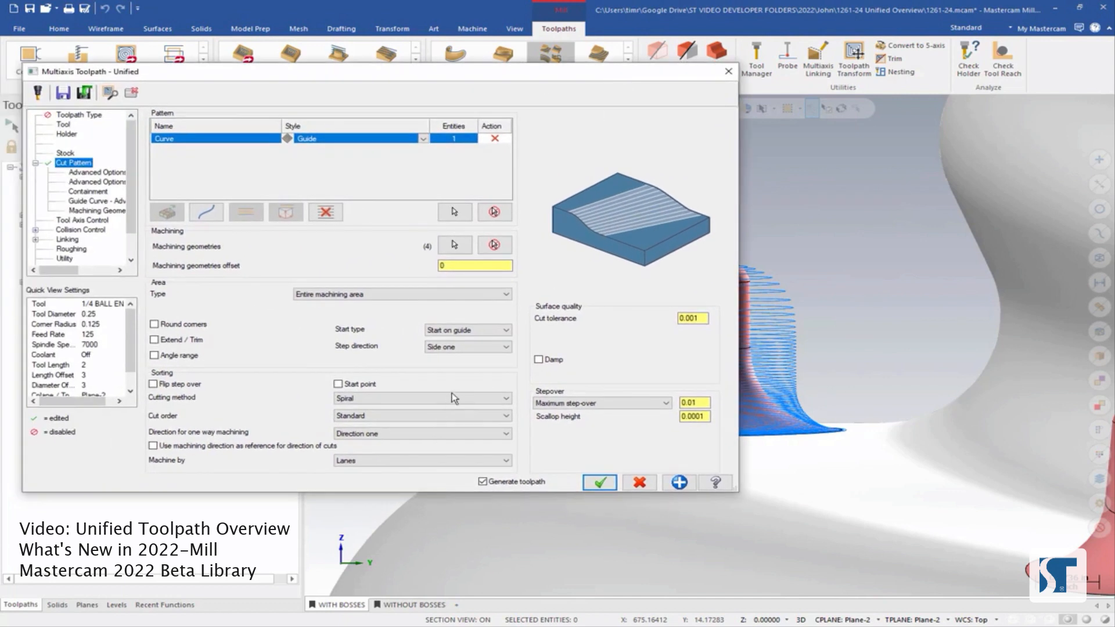
Change the Sorting cutting method from Spiral to One way
click(422, 398)
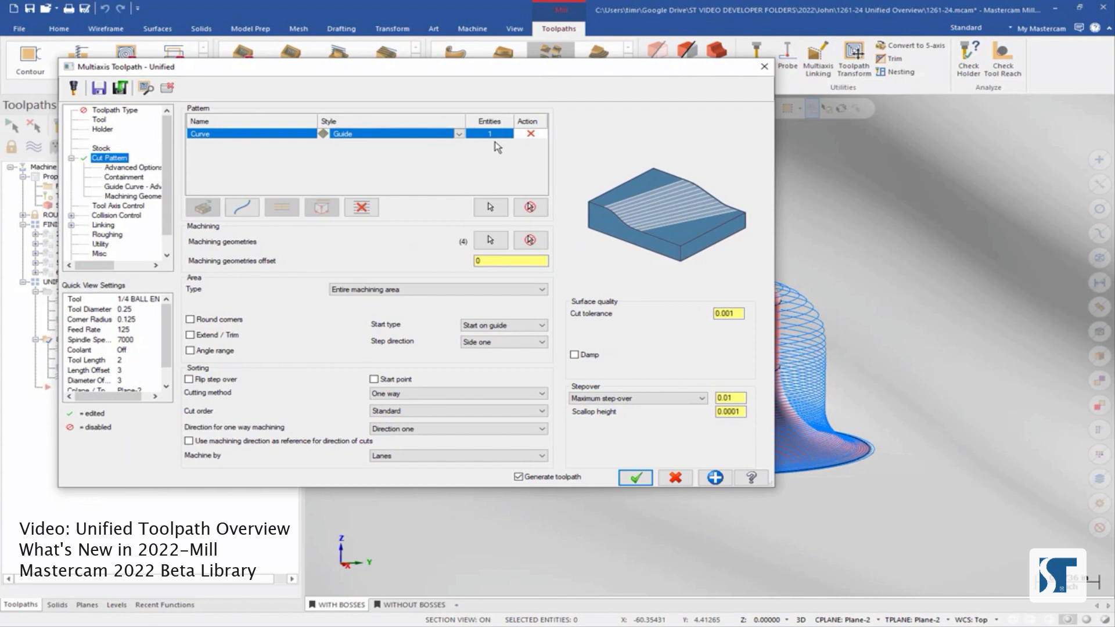
mouse_move(357, 180)
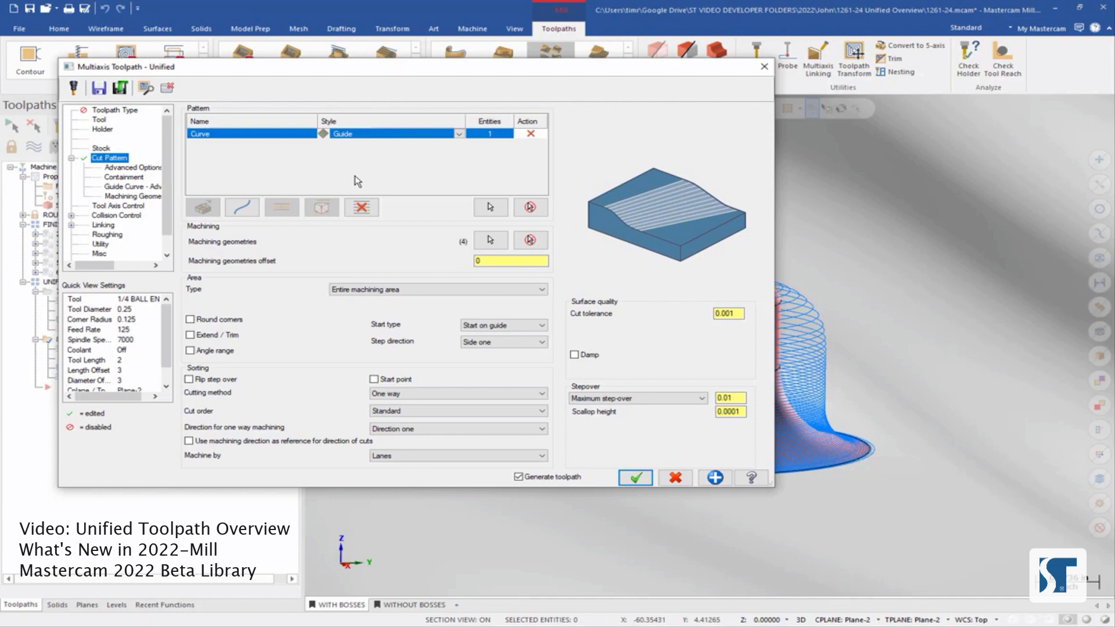